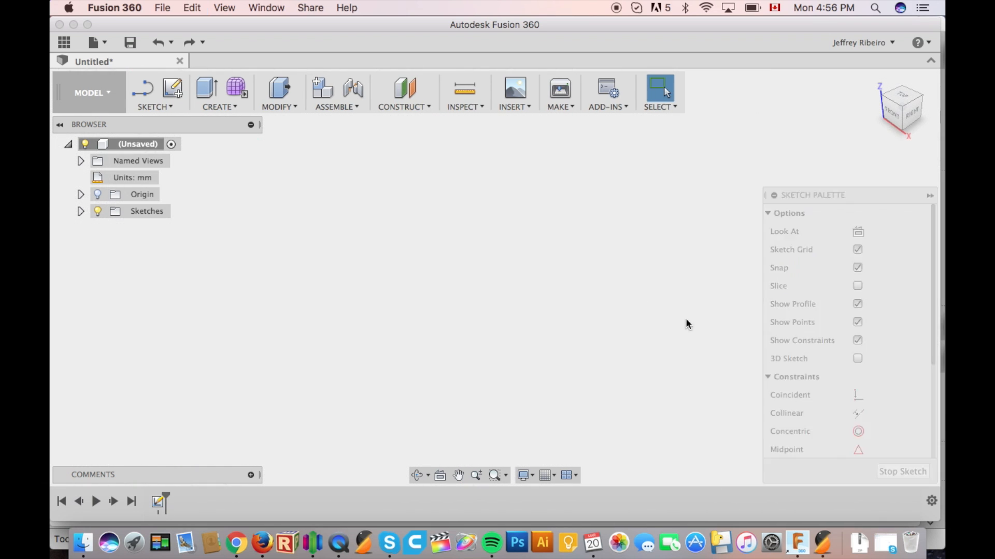
Start a new sketch on the XY ground plane.
click(173, 89)
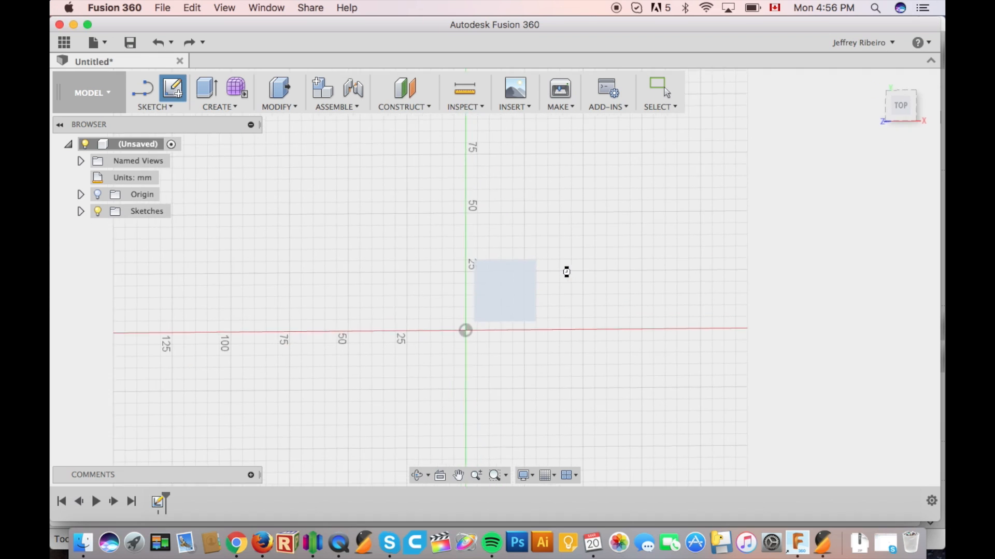
click(154, 107)
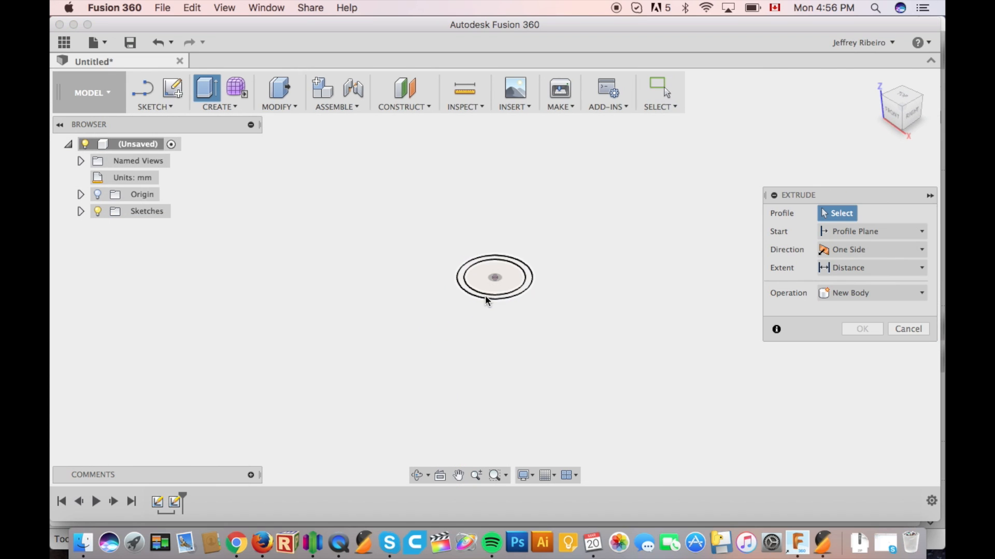
Extrude the ring profile to 6.5 mm tall.
click(492, 278)
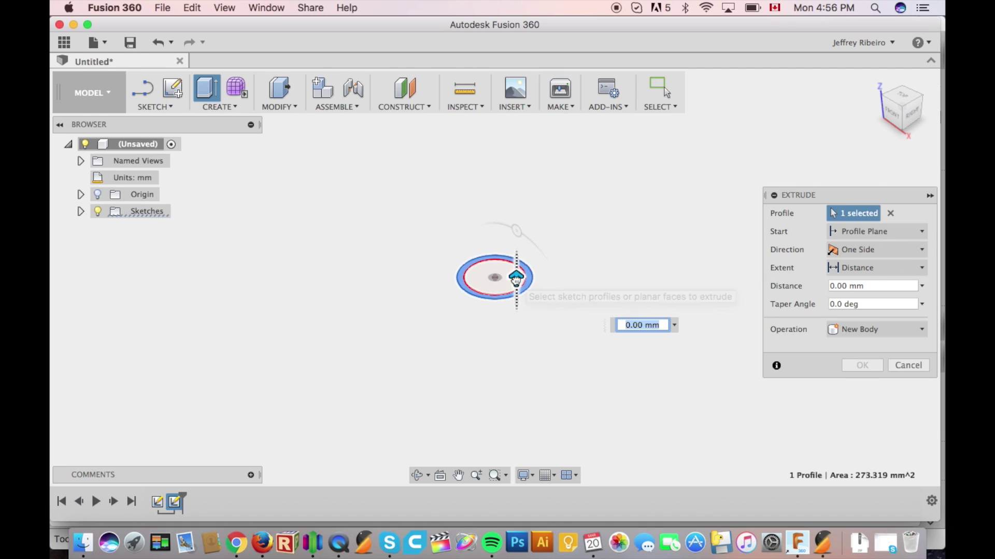
drag(514, 276, 515, 267)
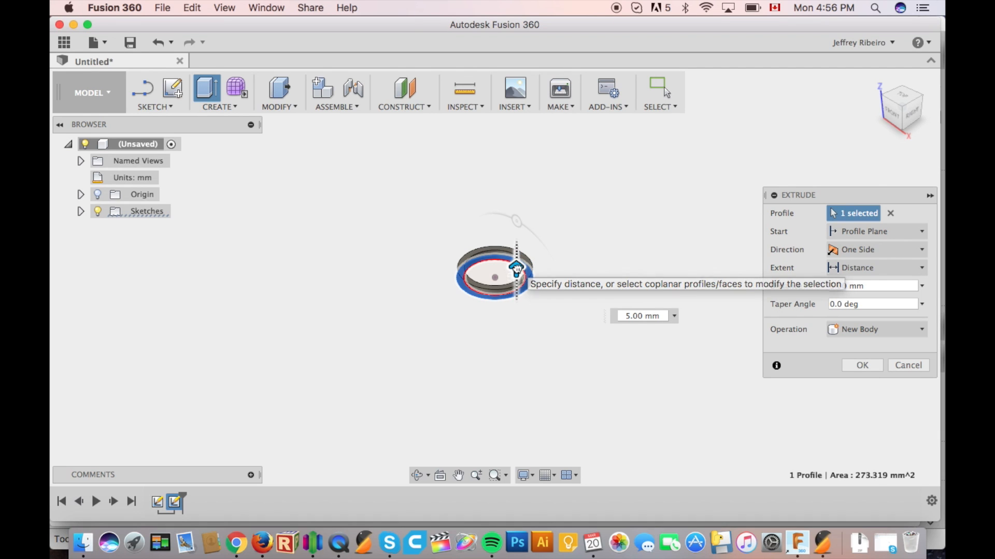
drag(516, 266, 516, 257)
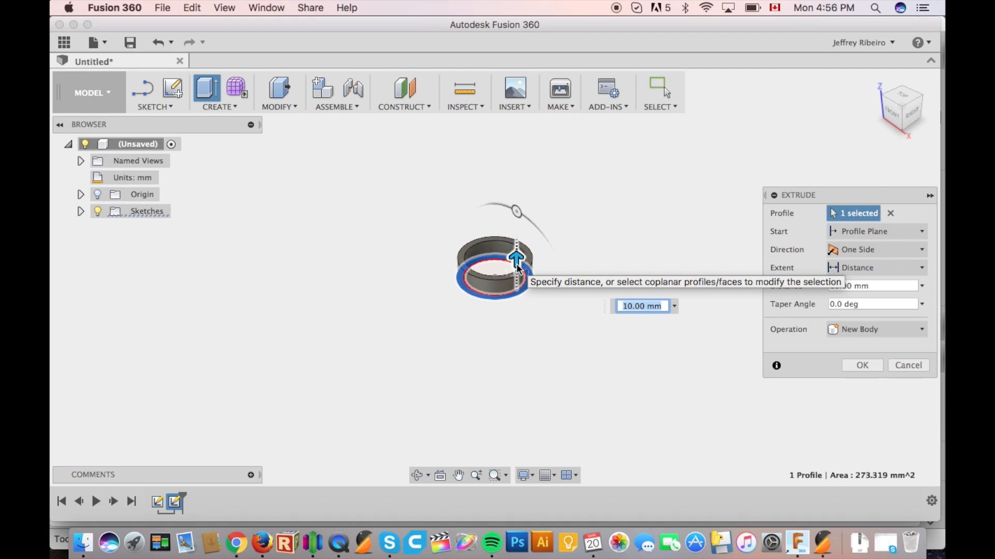
text(6.5)
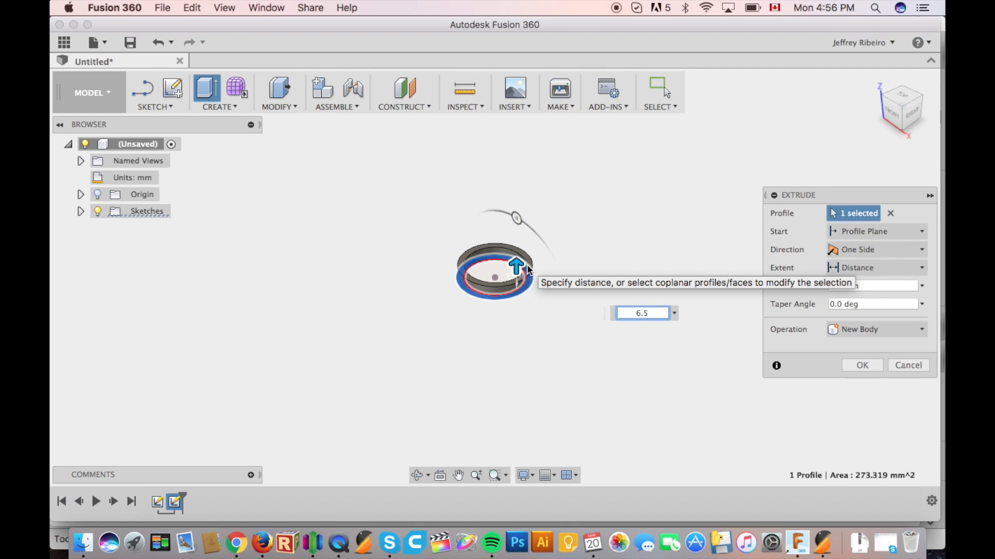
click(862, 365)
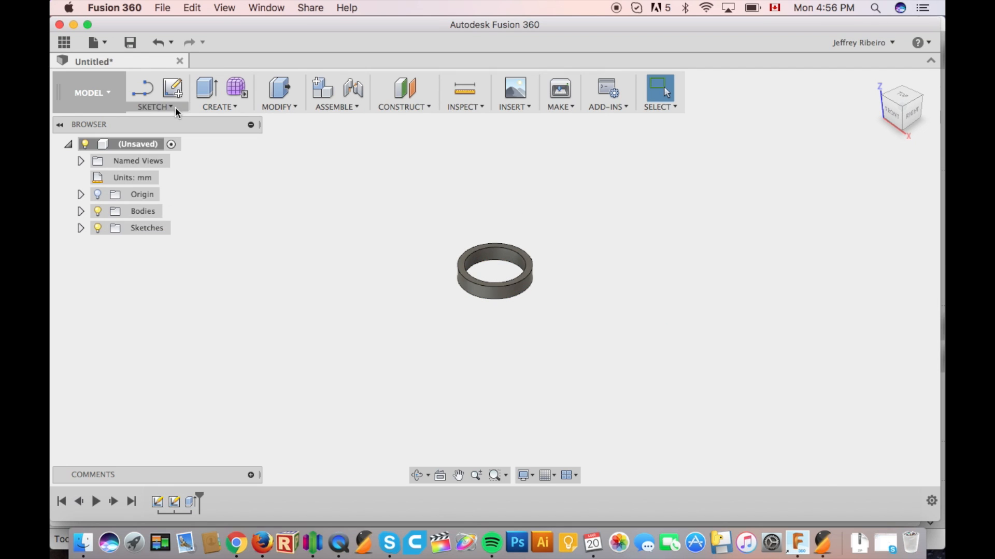
Extrude the inner profile to fill the ring's center.
click(174, 88)
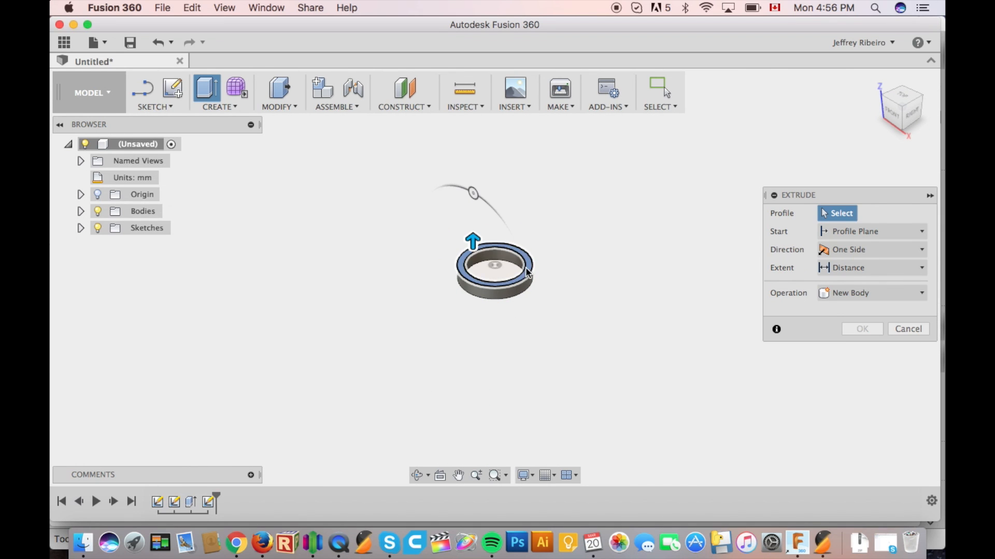
click(509, 272)
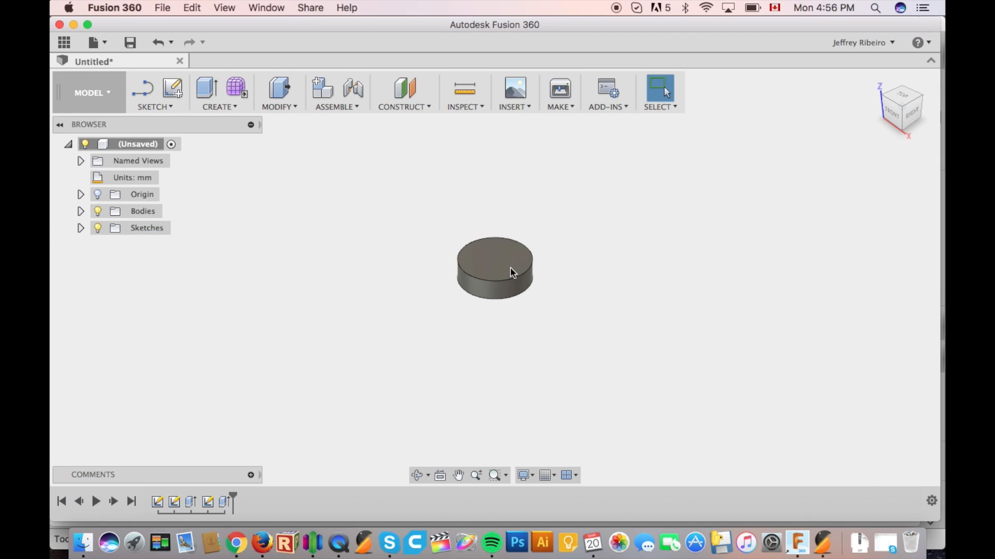
click(417, 475)
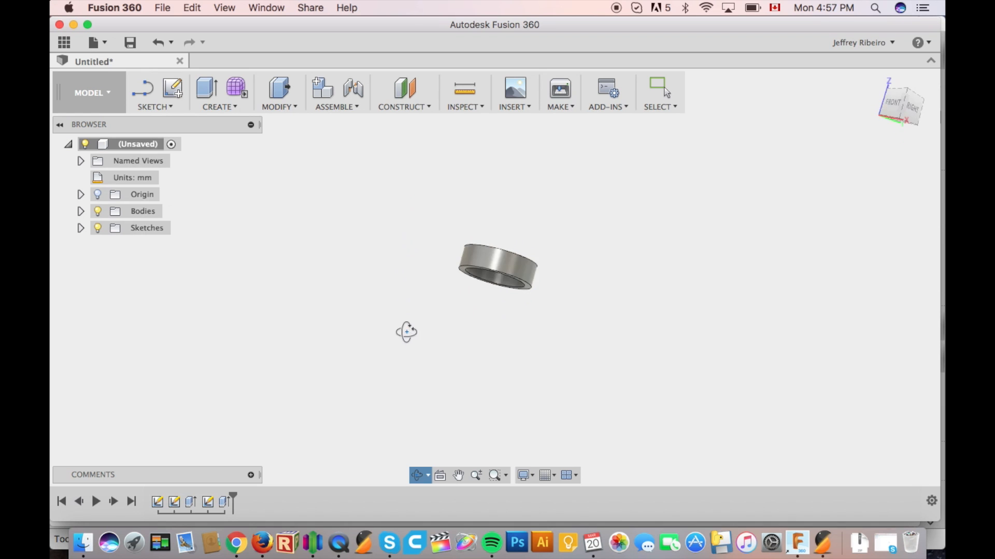
Save the ring design as 'outside magnet'.
drag(406, 334, 449, 399)
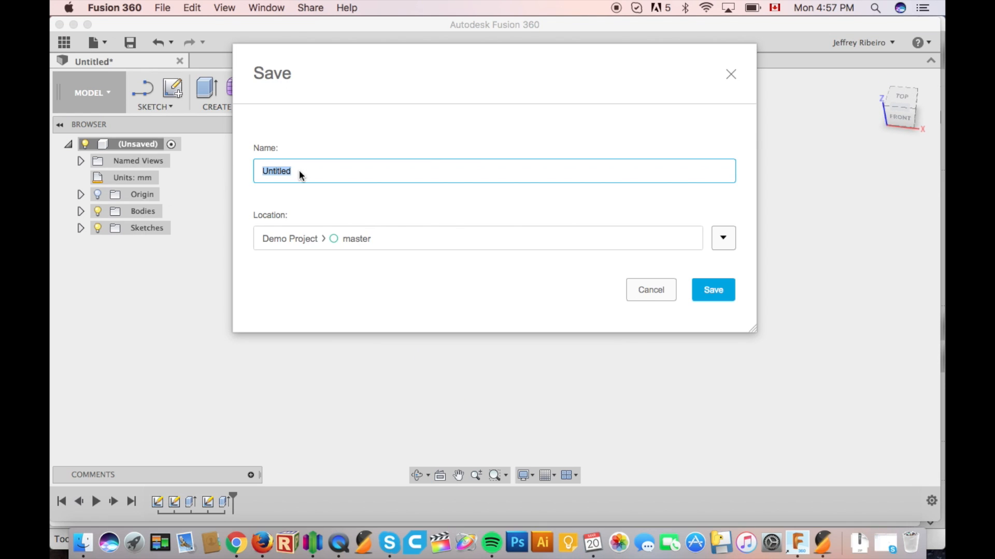
text(outside magnet)
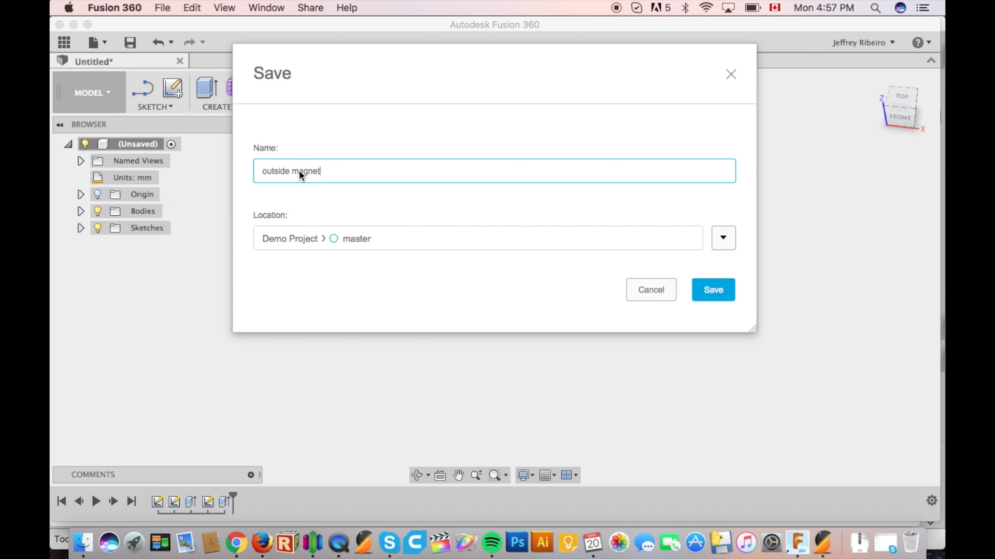
click(713, 289)
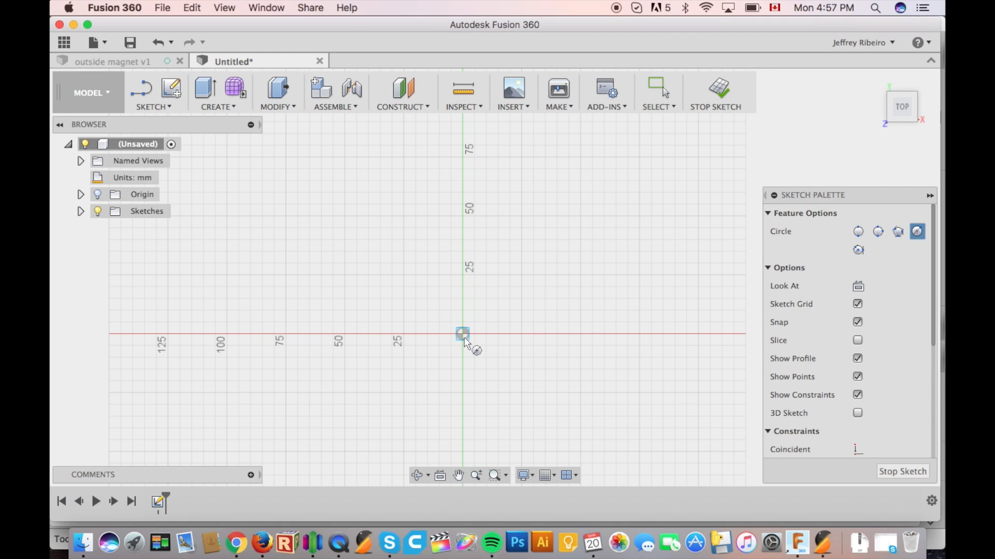
Extrude a 26 mm origin-centred circle into a disc and start a sketch on top.
drag(463, 334, 475, 310)
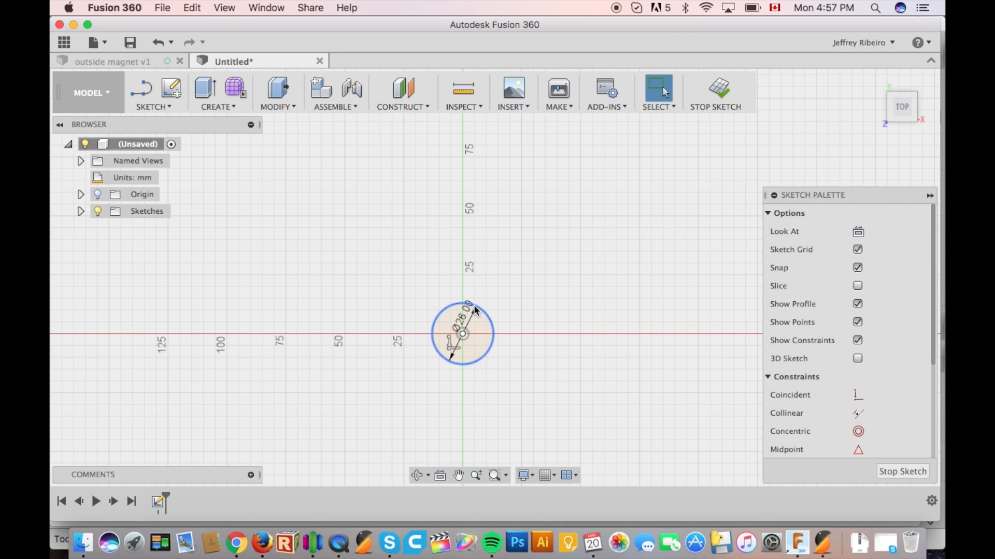
mouse_move(494, 344)
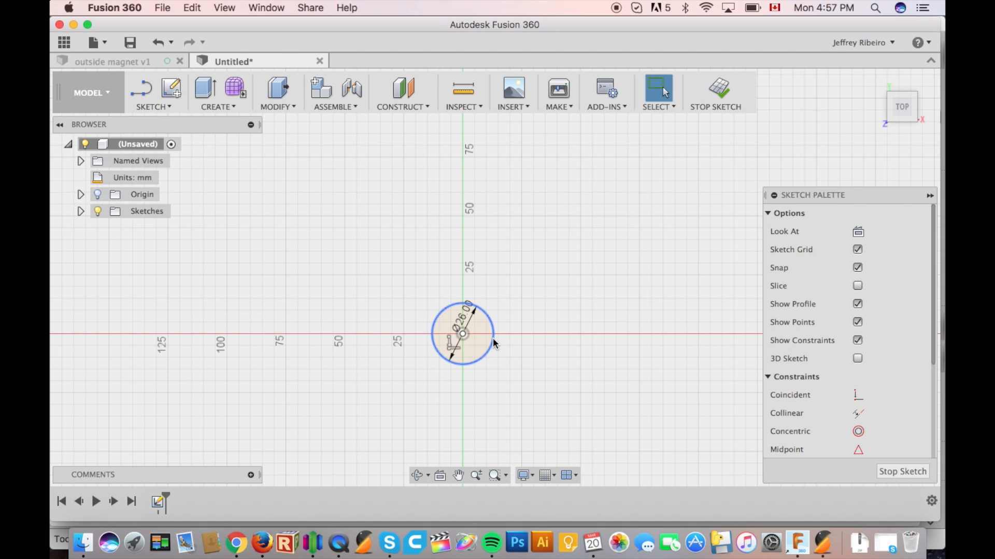
click(488, 334)
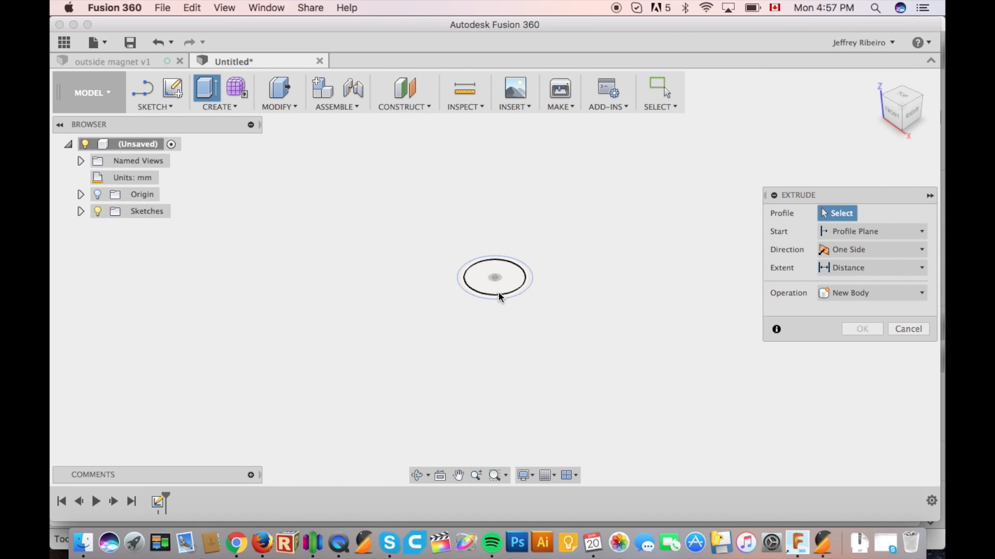
click(492, 280)
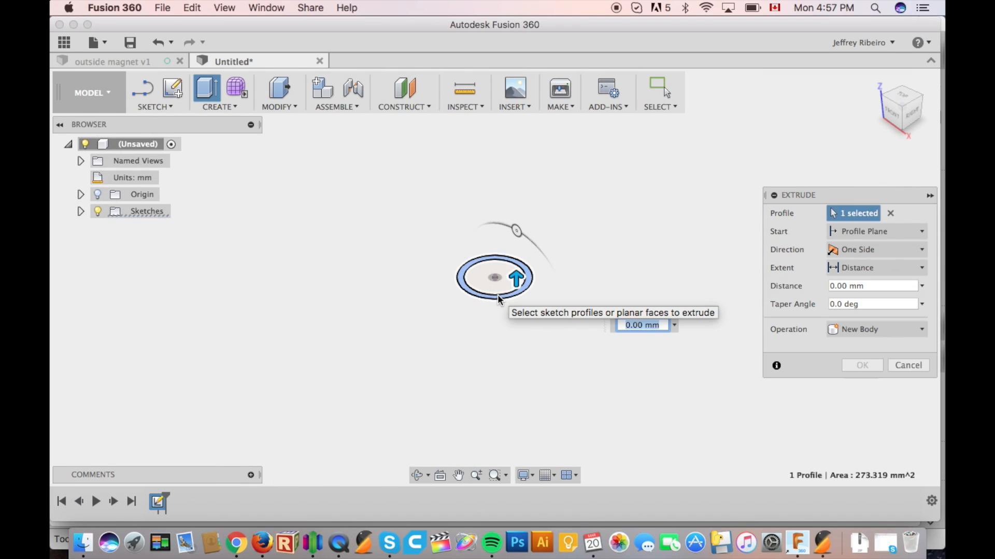
click(861, 365)
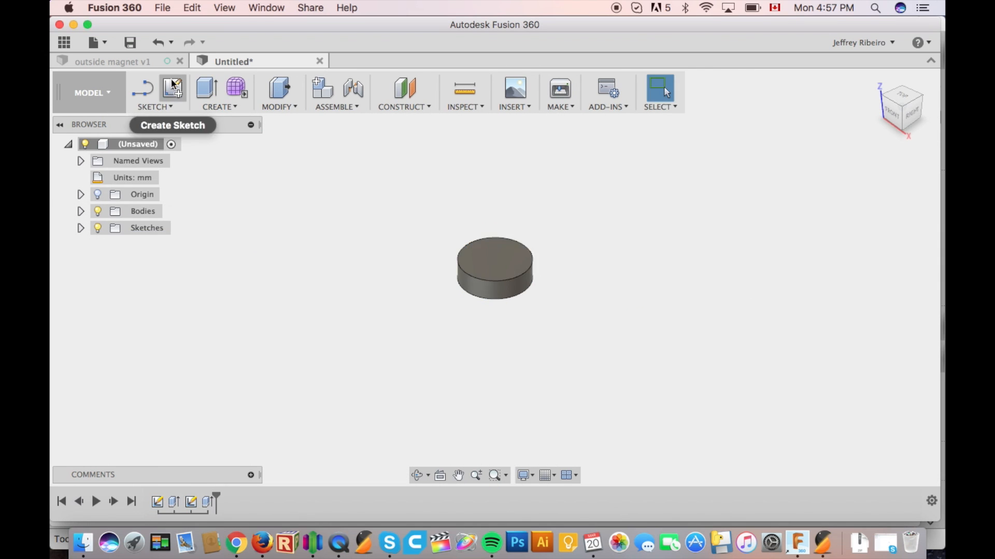
click(171, 88)
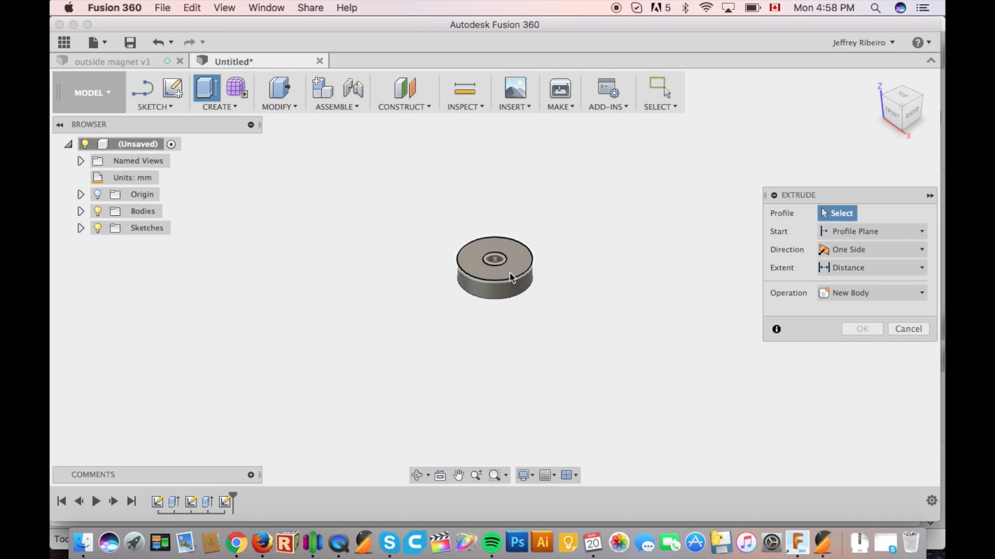
Extrude the small top circle upward by 15 into a peg.
click(494, 259)
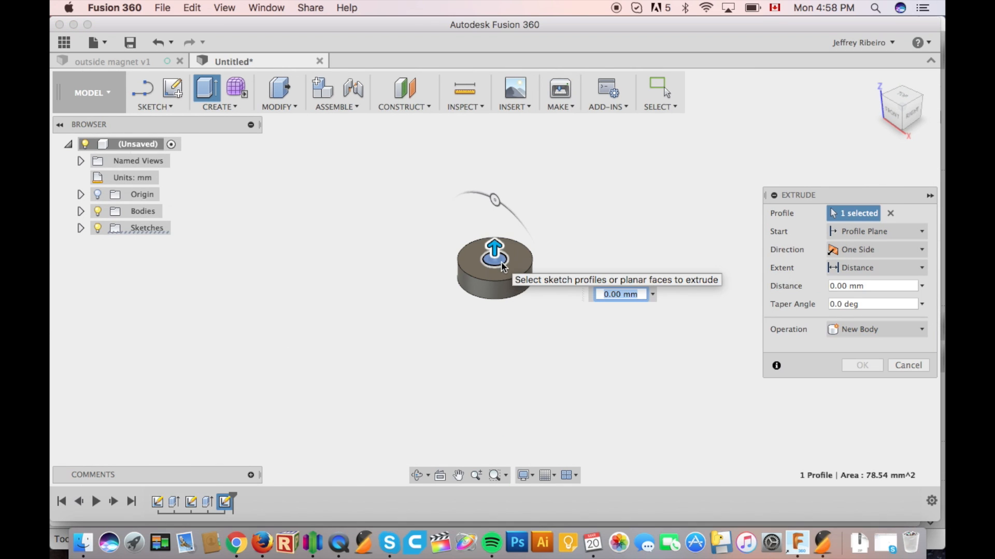
drag(494, 249, 494, 227)
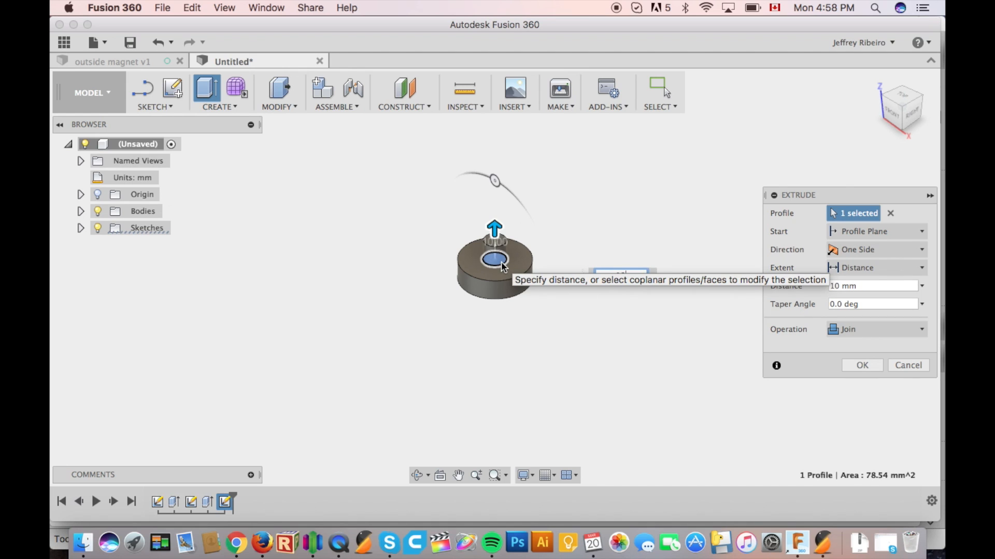
text(15)
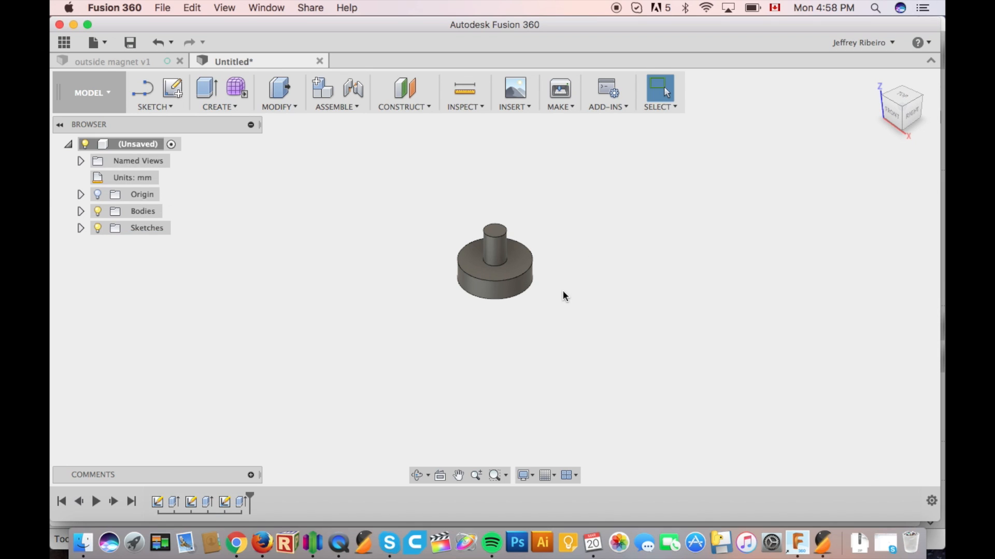
mouse_move(544, 275)
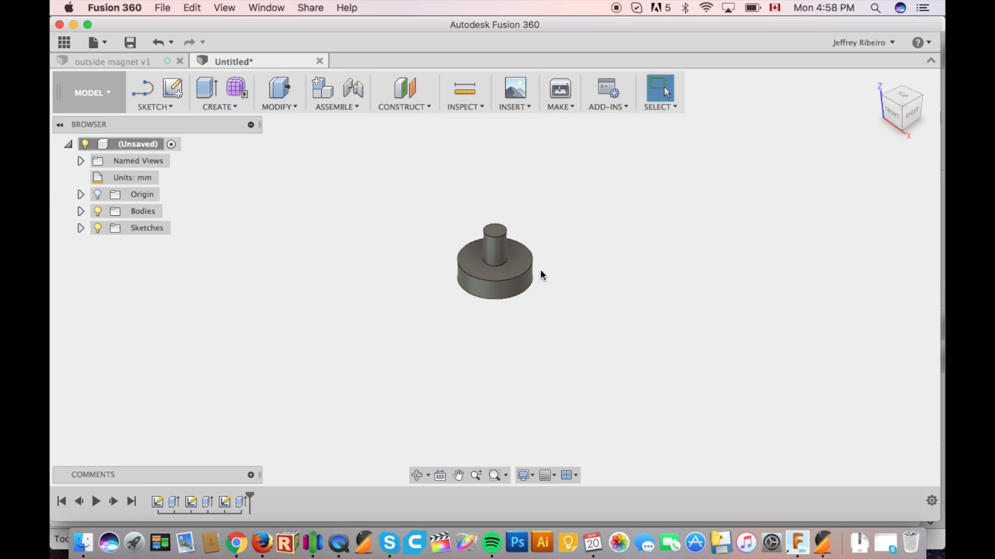
mouse_move(356, 189)
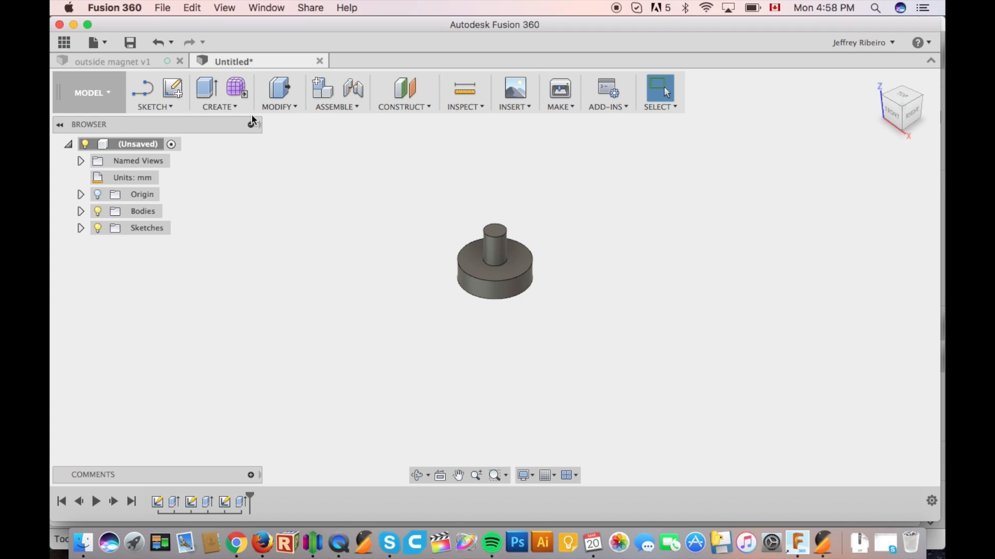
Sketch a 5 mm circle on the front plane and cut it symmetrically through the peg.
click(171, 88)
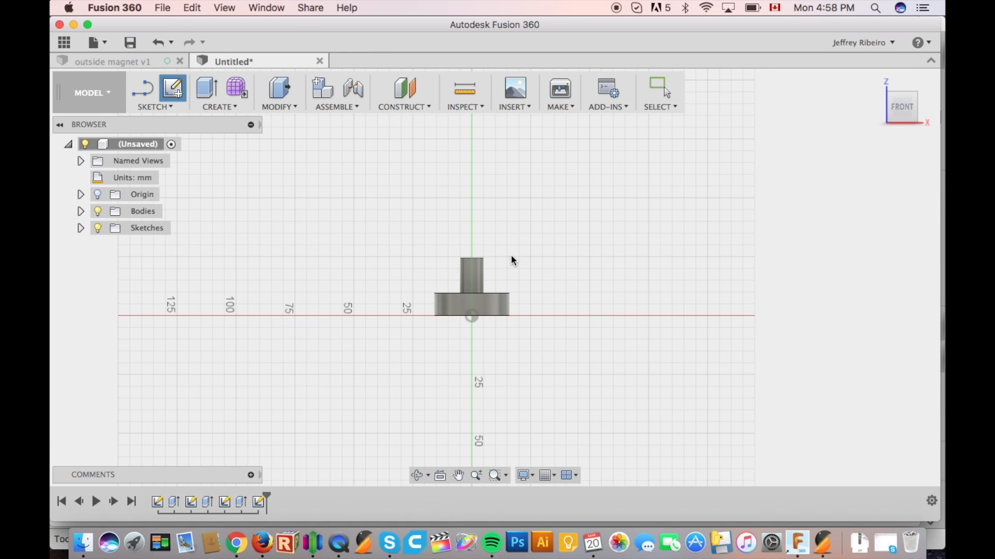
click(172, 89)
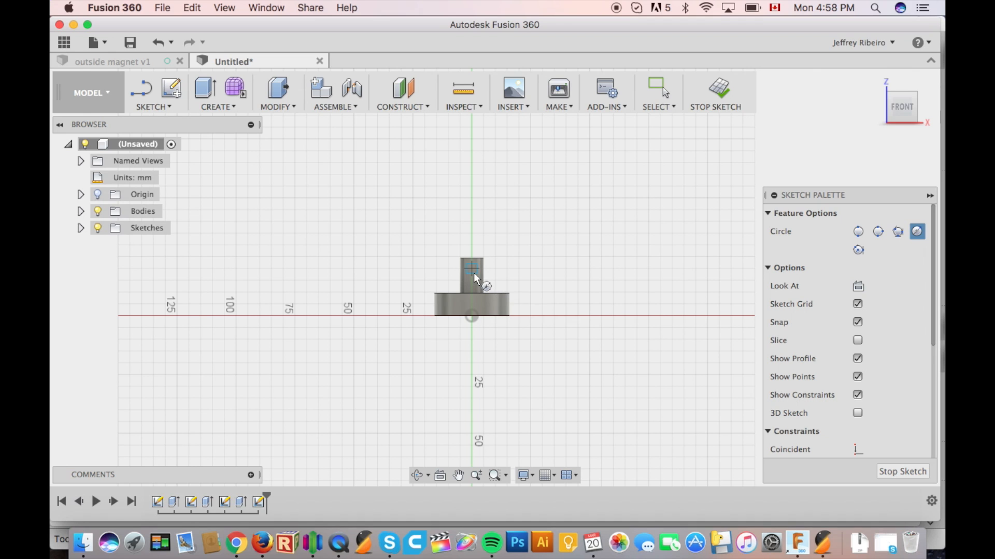
text(4)
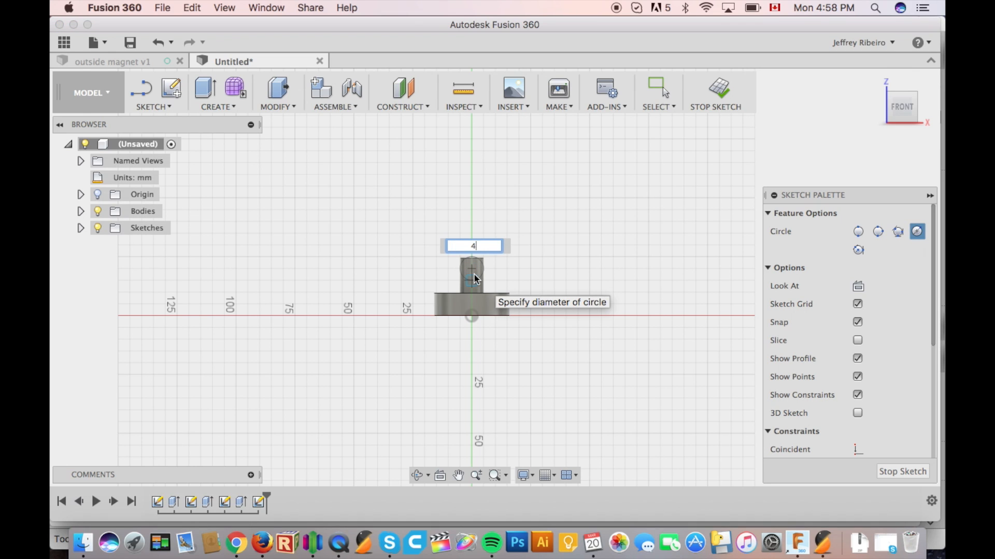
text(5)
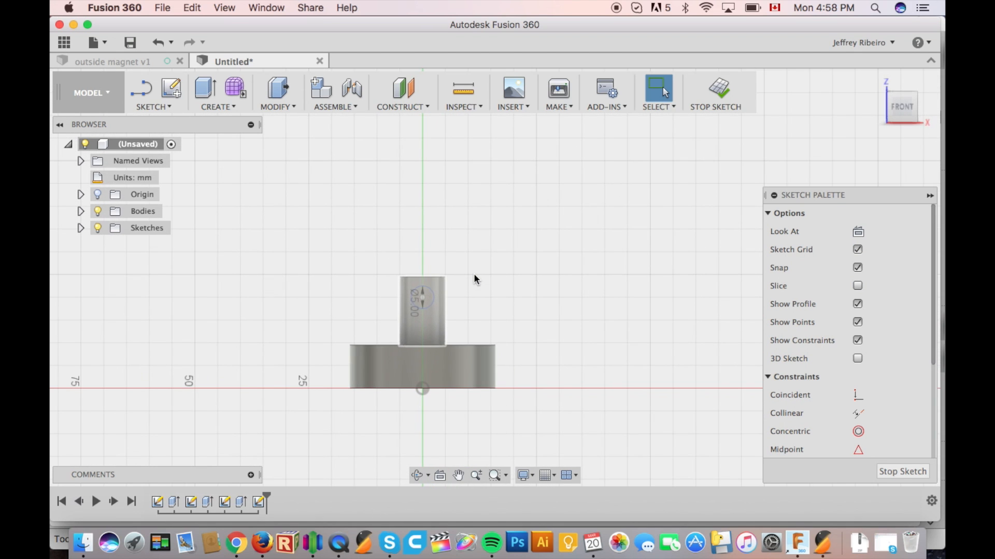
mouse_move(430, 305)
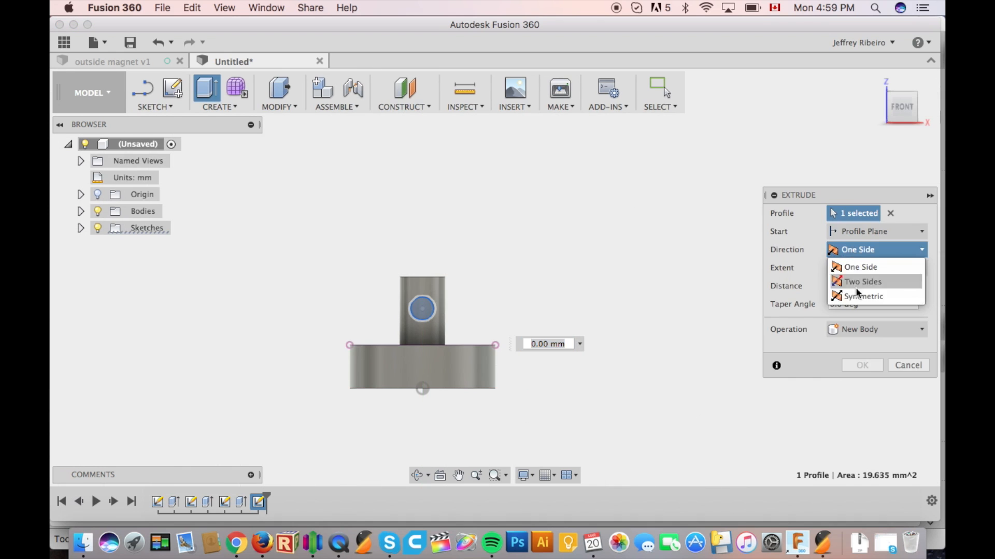
click(861, 281)
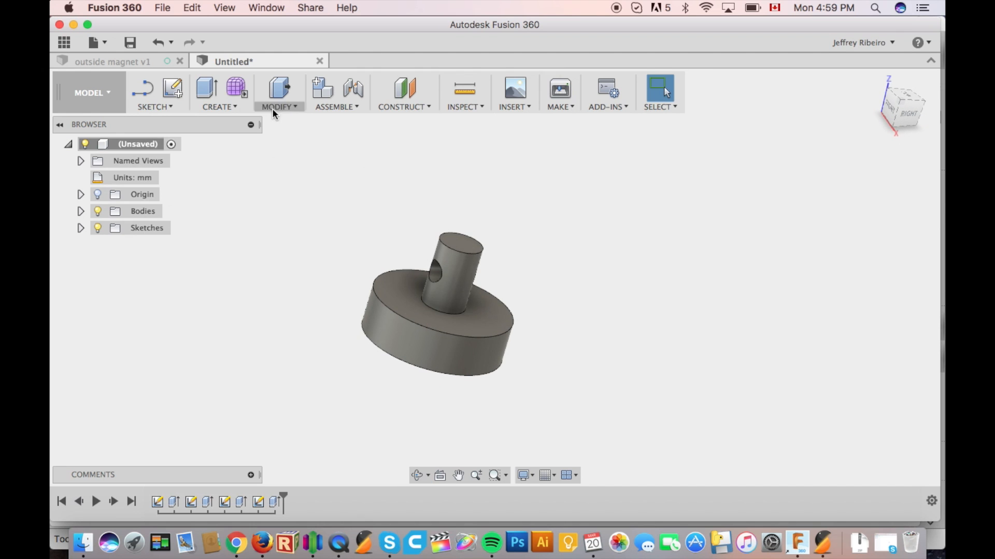
Fillet the peg's top edge and base edge with radius 1.
click(278, 88)
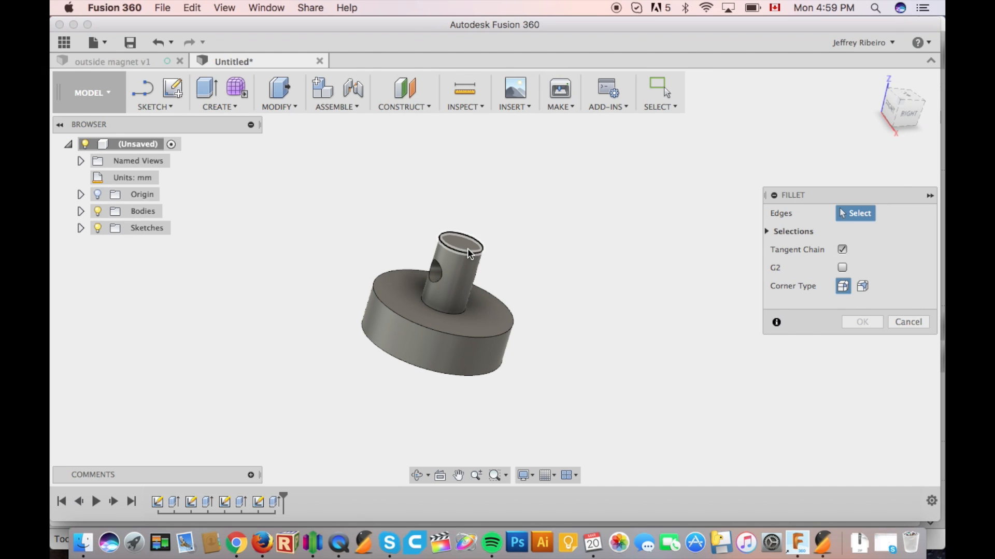
click(463, 252)
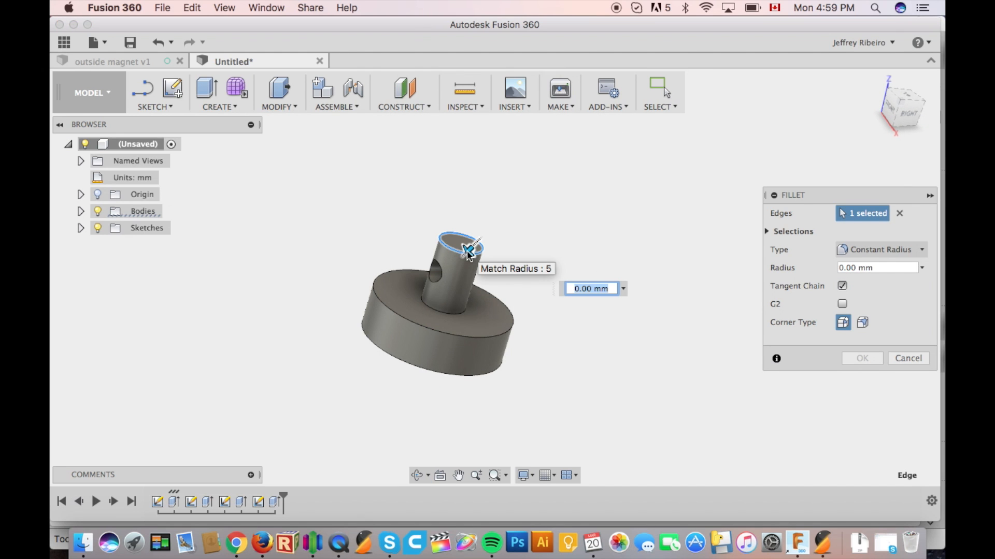
text(1)
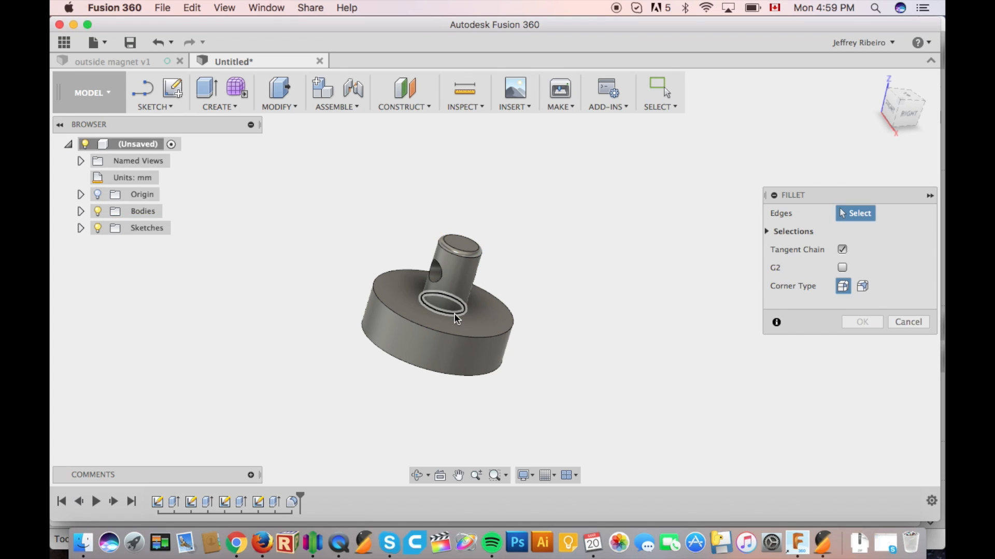
click(448, 311)
text(Inside Magnet)
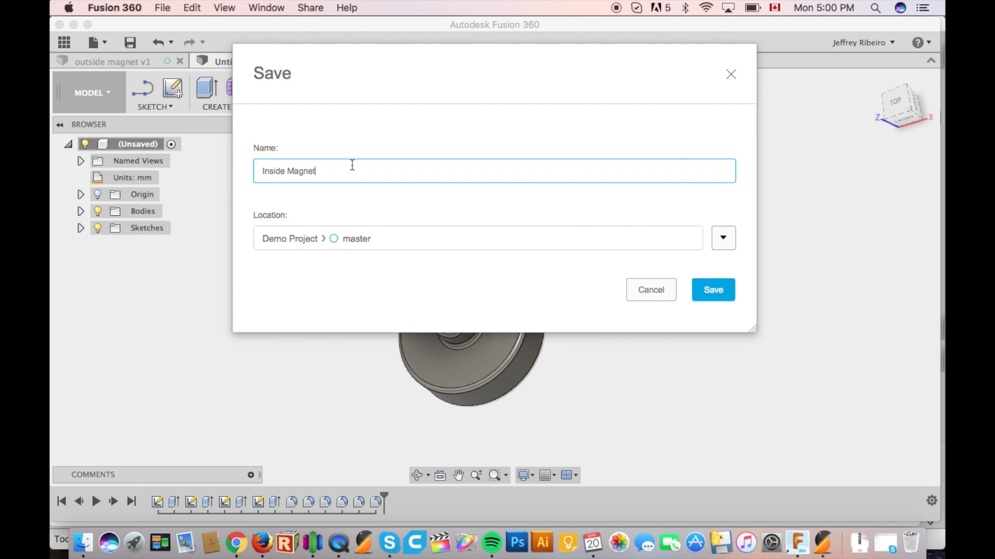
Save Inside Magnet and export its STL to the Desktop.
click(713, 290)
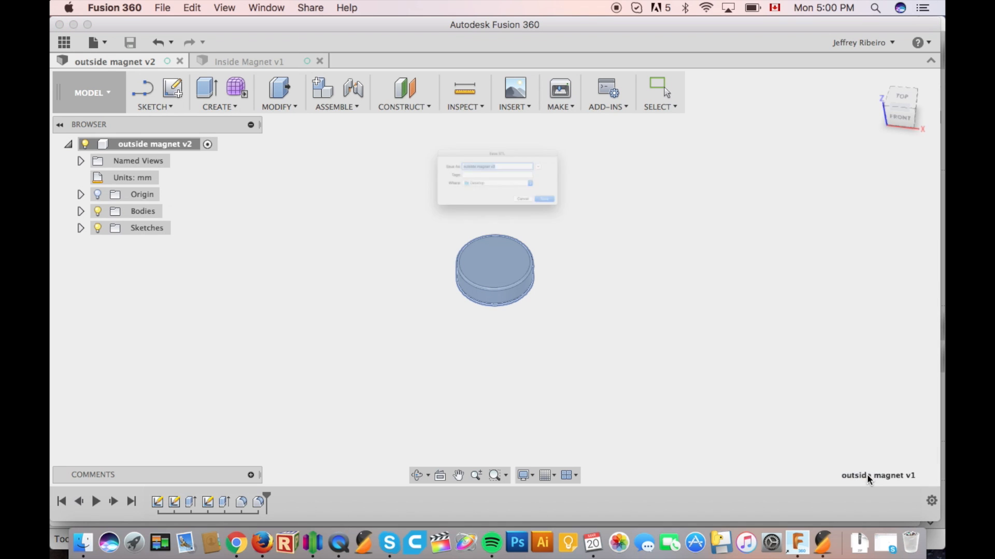
click(544, 198)
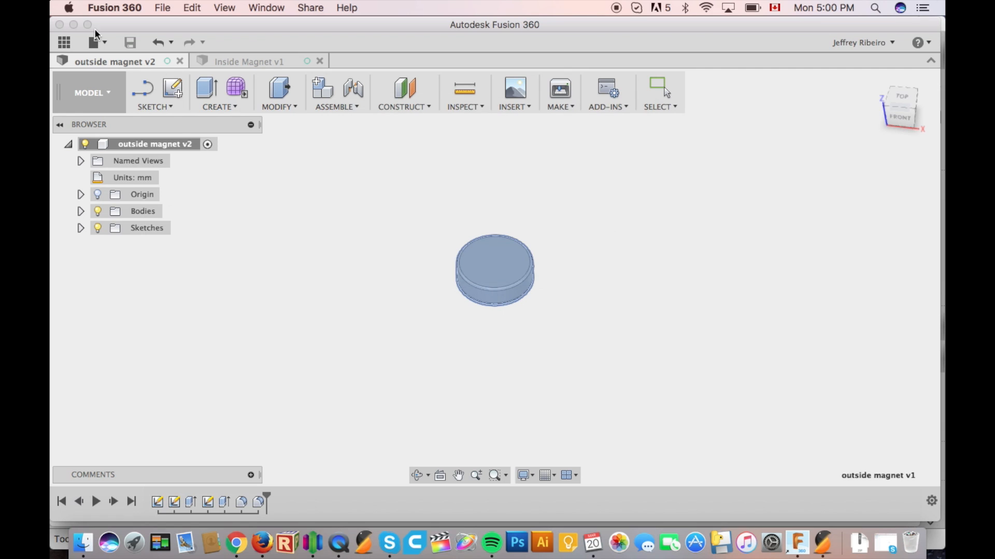
click(252, 61)
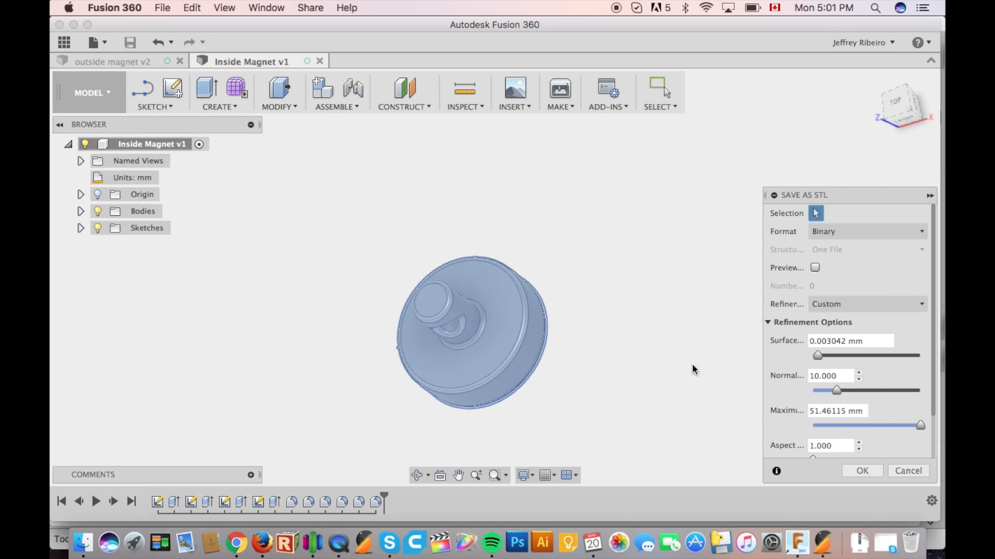
click(861, 471)
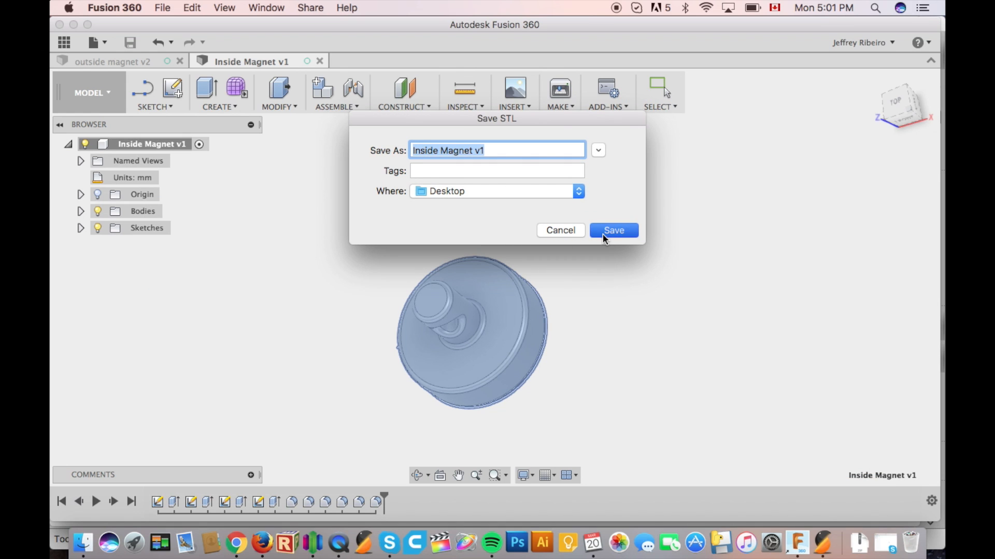
click(614, 230)
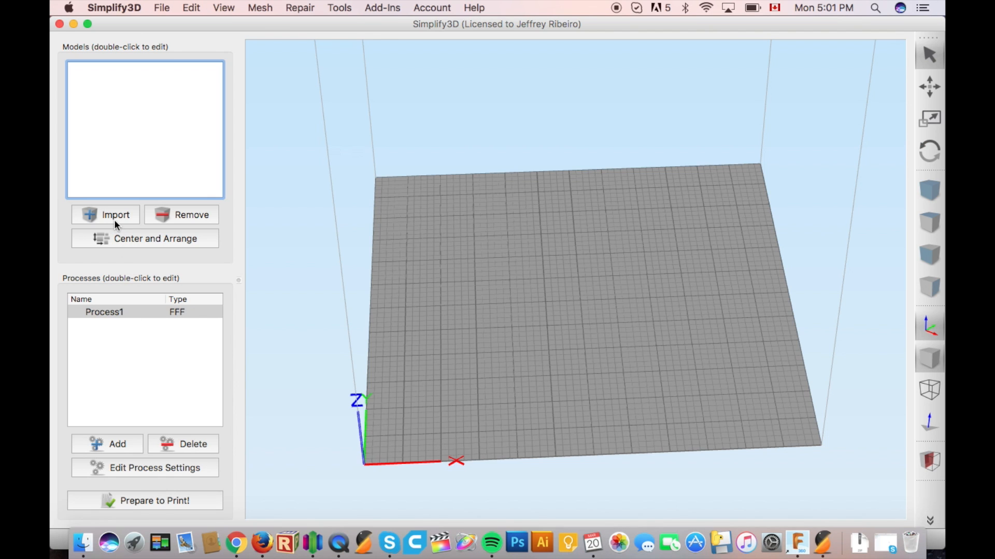
Import Inside Magnet v1.stl and outside magnet v2.stl from the Desktop.
click(105, 215)
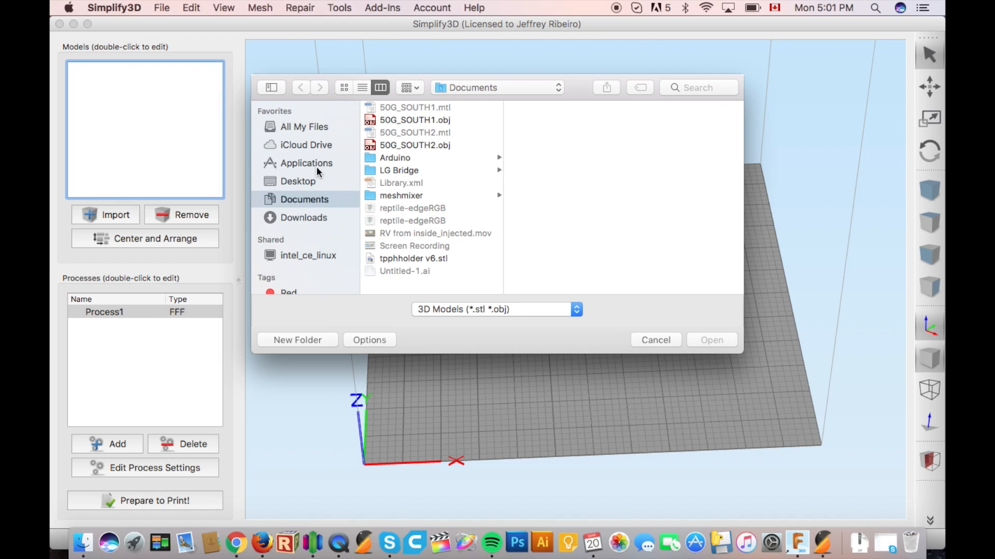
click(296, 182)
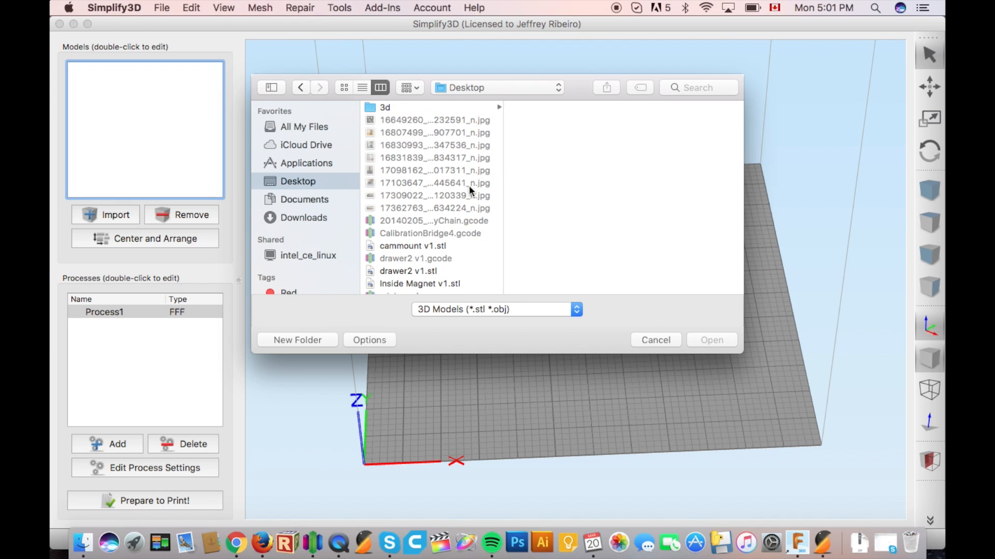
click(420, 232)
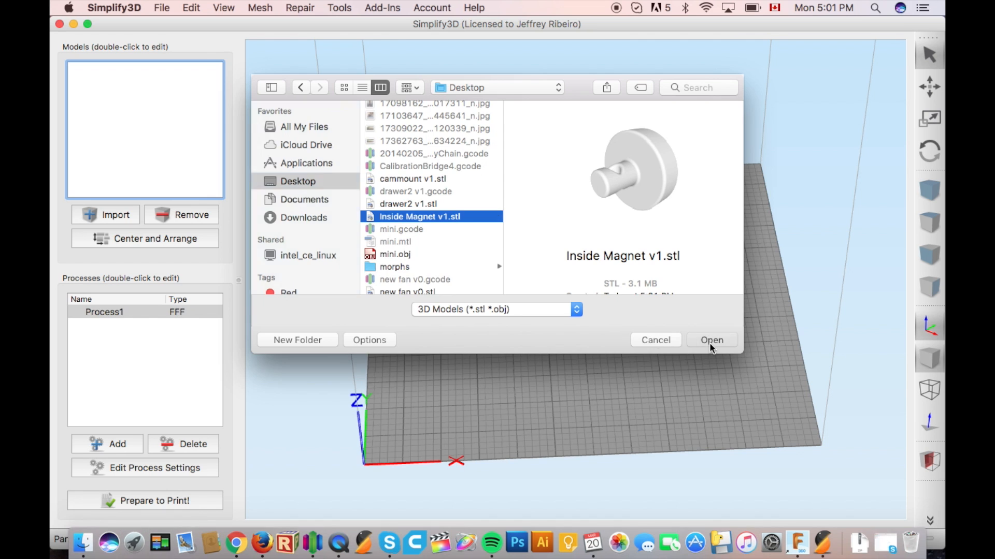
click(712, 340)
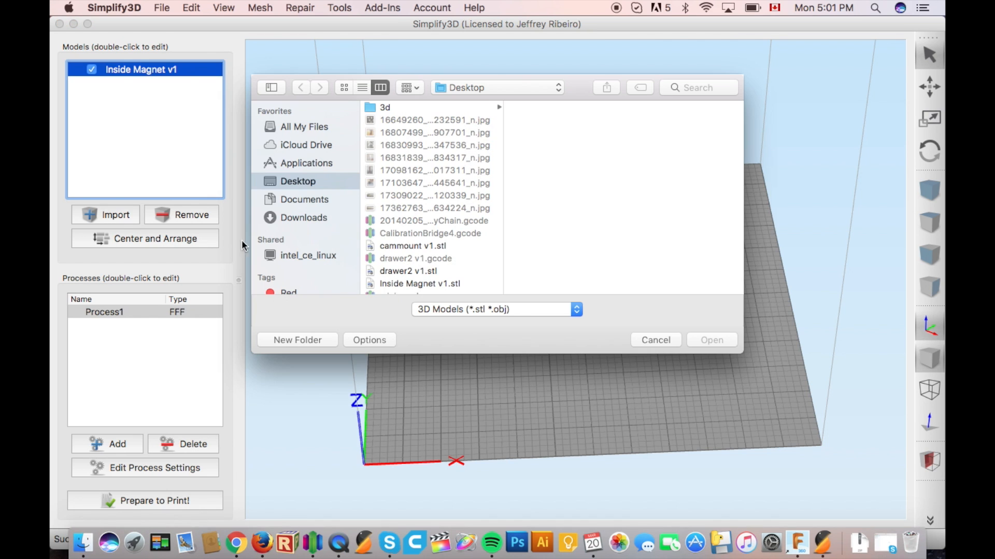
scroll(down, 3)
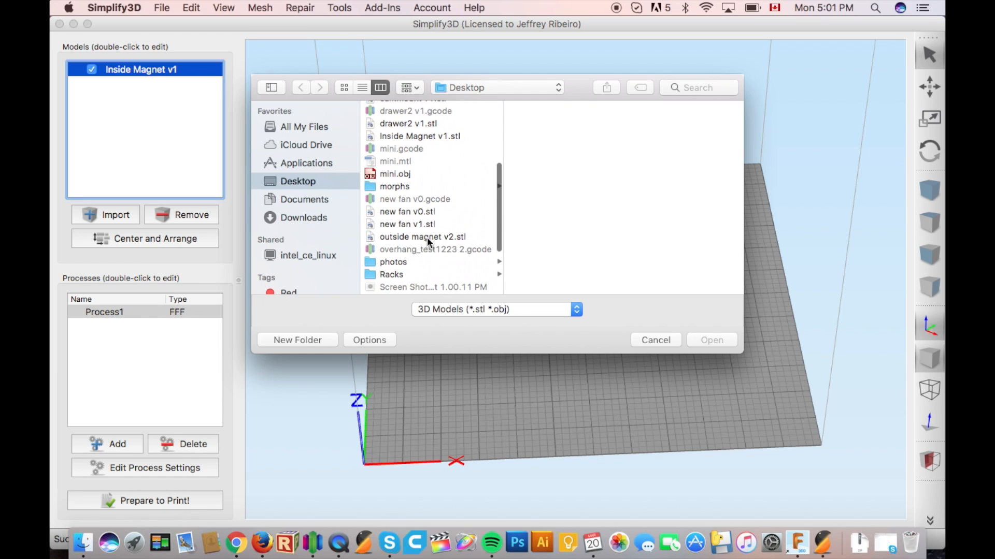
click(711, 340)
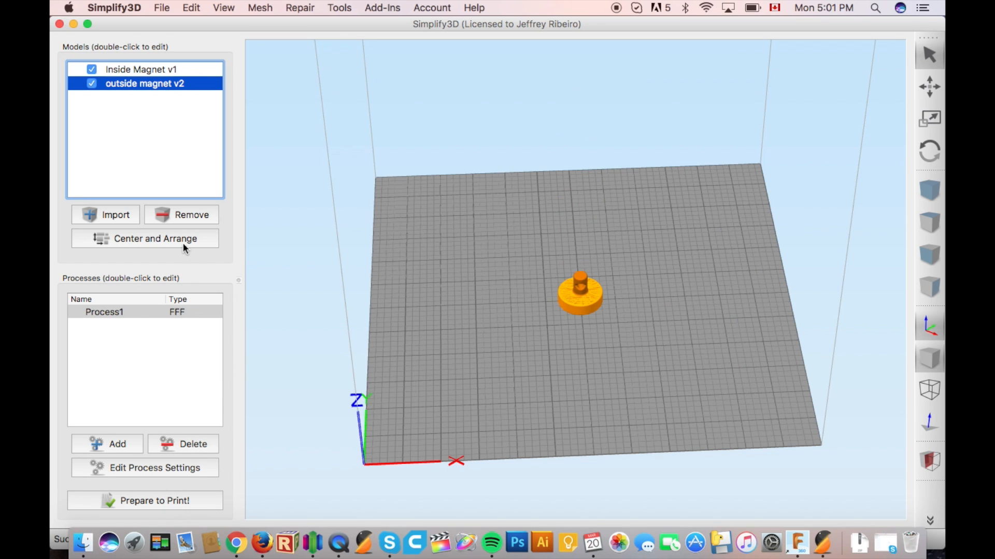
Set the outside magnet's X rotation to 180 degrees and select it on the plate.
double_click(145, 84)
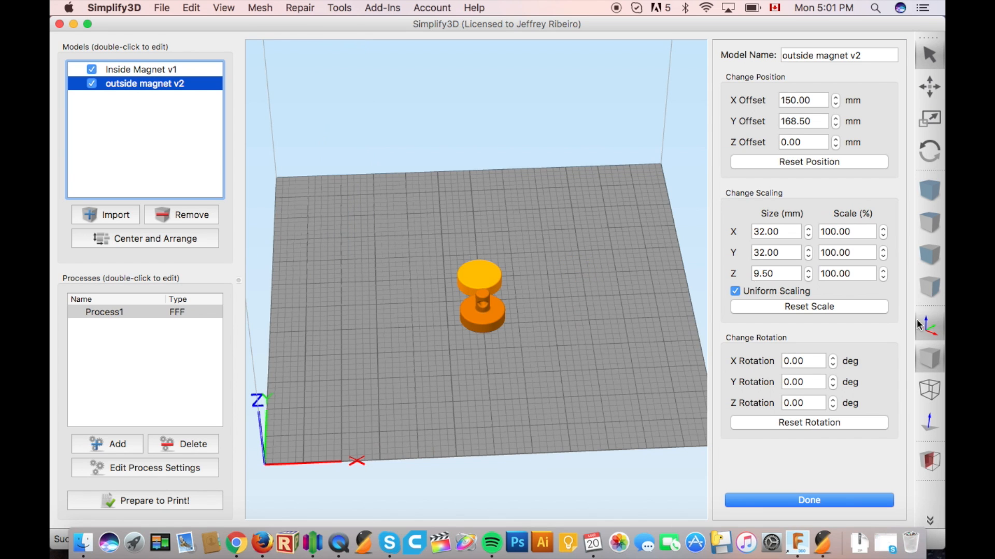
click(831, 358)
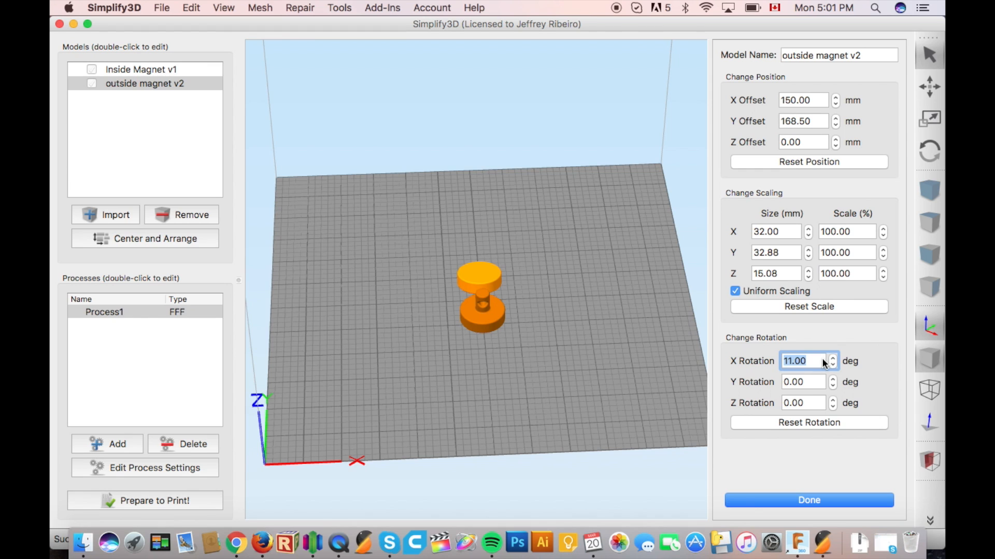
text(180.00)
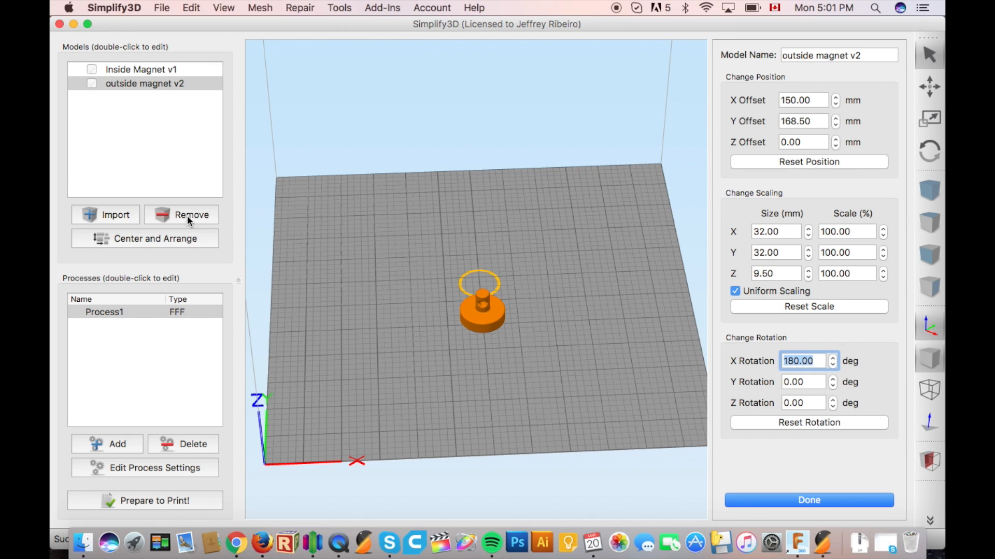
click(808, 500)
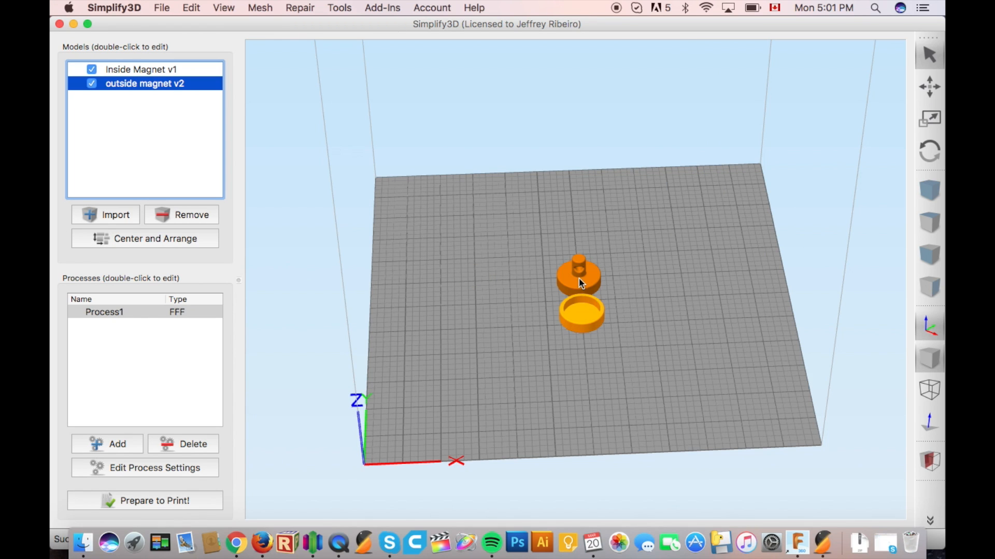
click(140, 70)
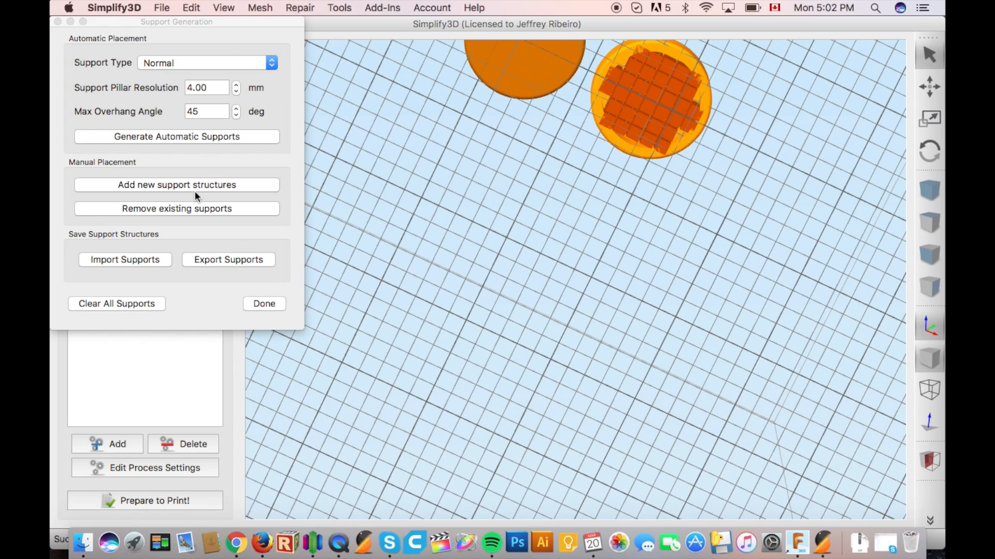
Add another support pillar under the magnet part.
click(176, 185)
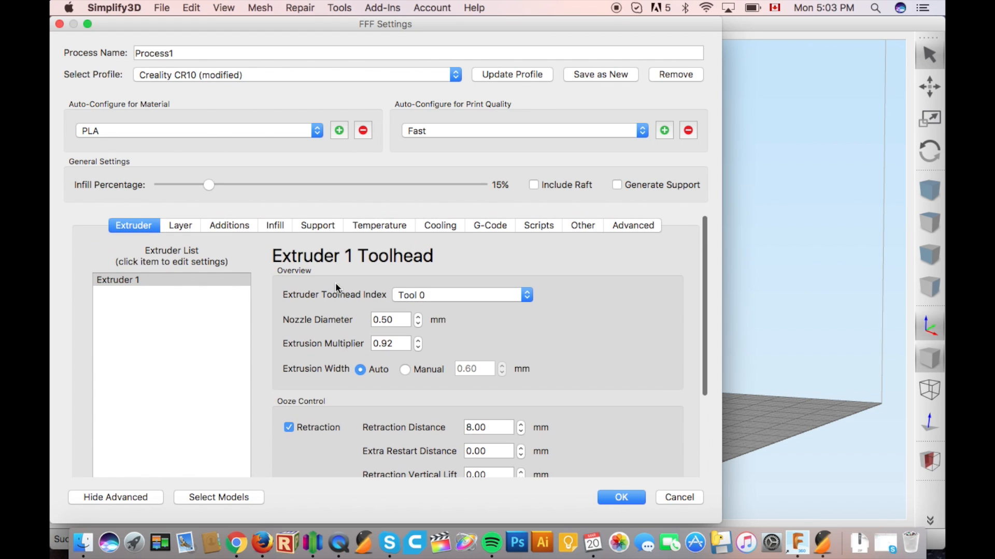
Set the primary layer height to 0.20 mm.
click(179, 226)
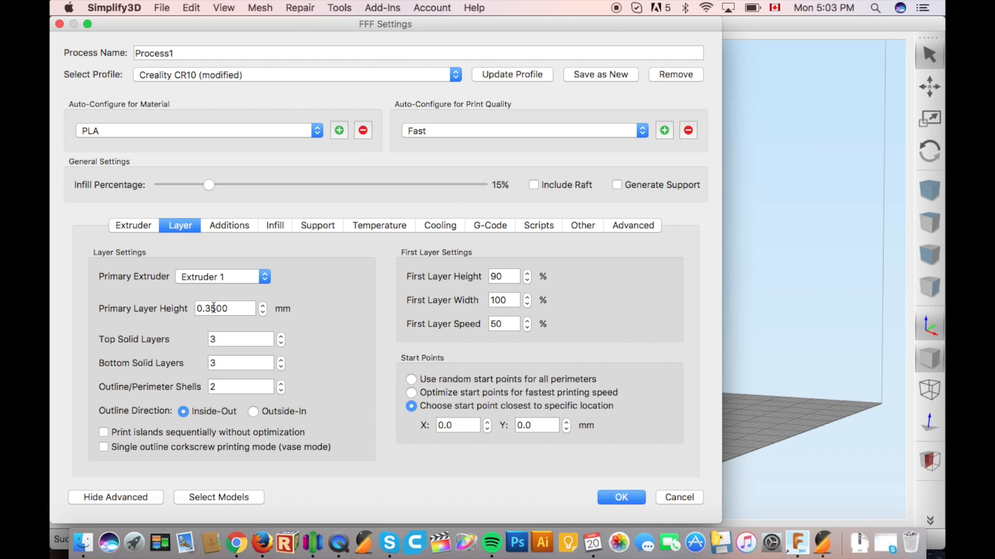
click(229, 225)
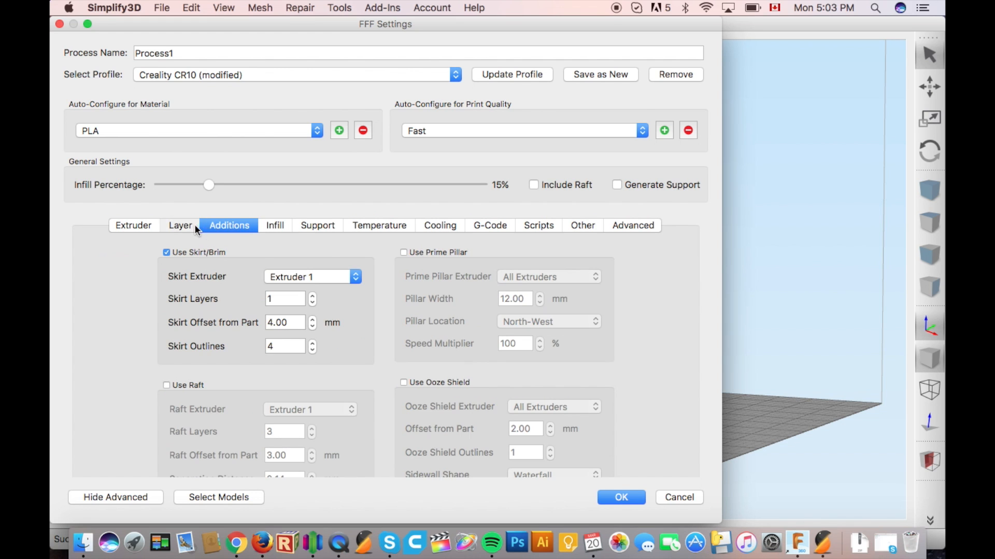
click(180, 225)
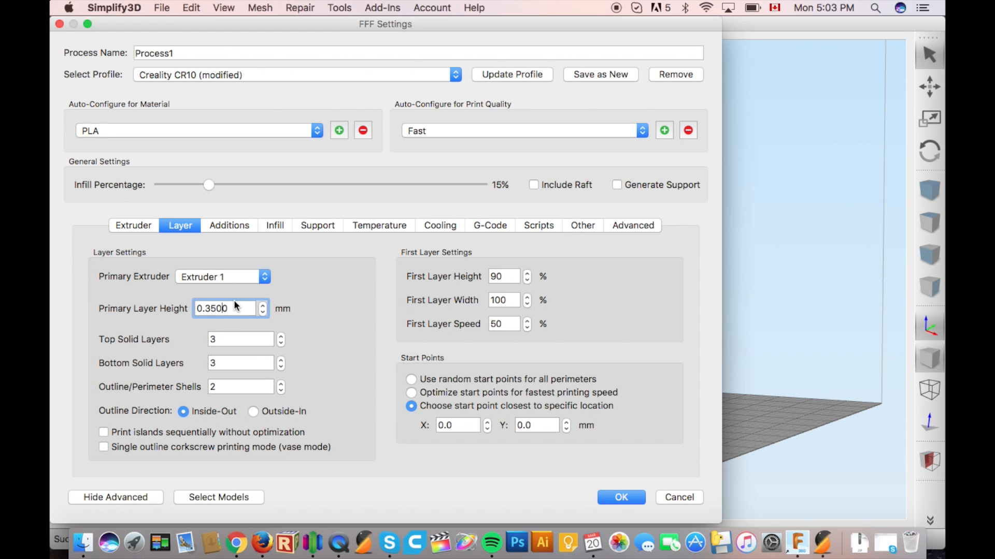
text(0.20)
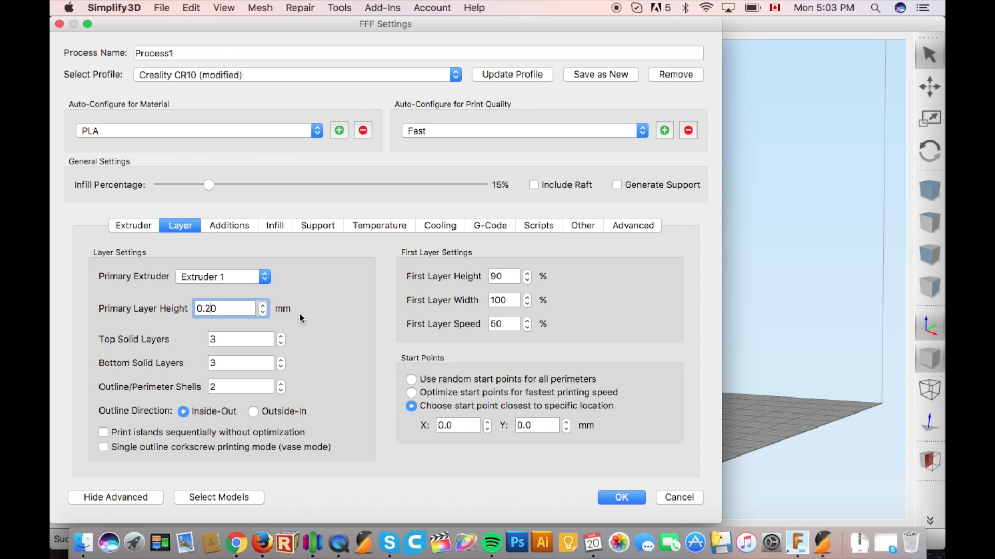
Raise infill to 25%, review support and temperature settings, and save the process.
click(229, 226)
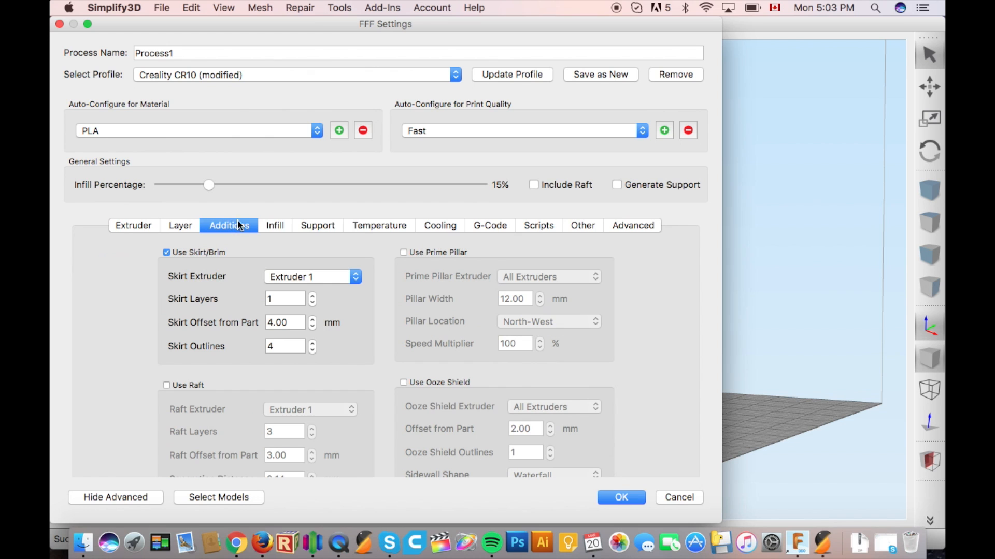
click(275, 226)
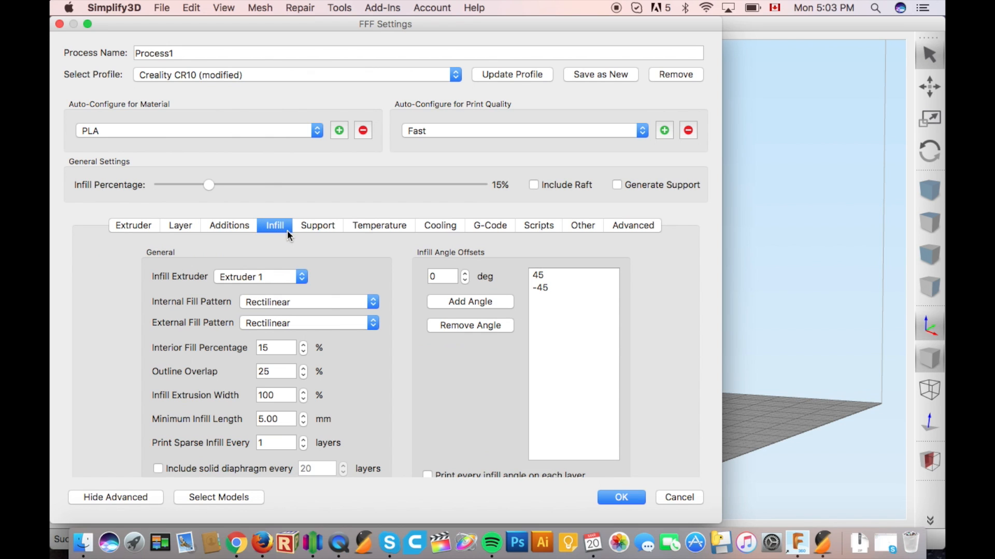
mouse_move(234, 187)
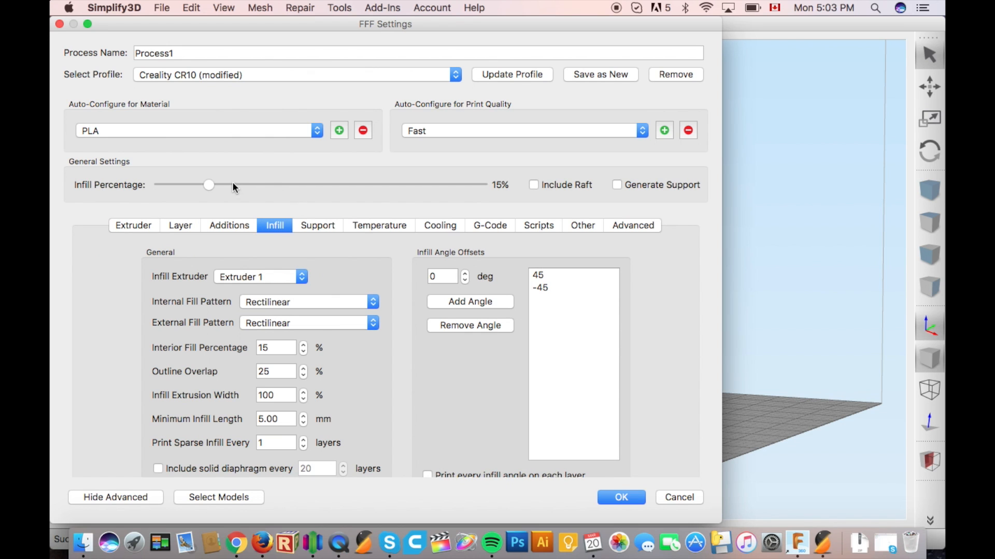
drag(209, 185, 235, 184)
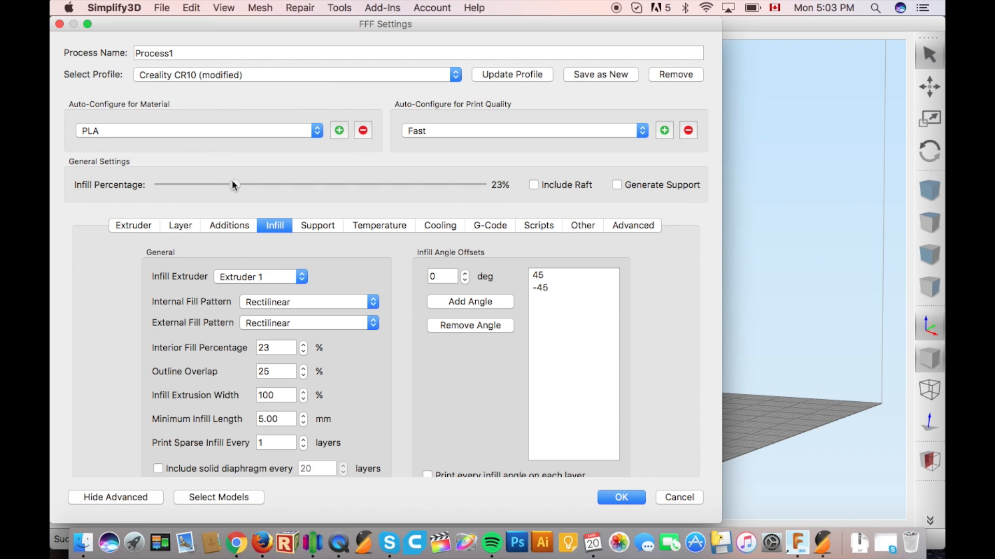
drag(234, 184, 241, 185)
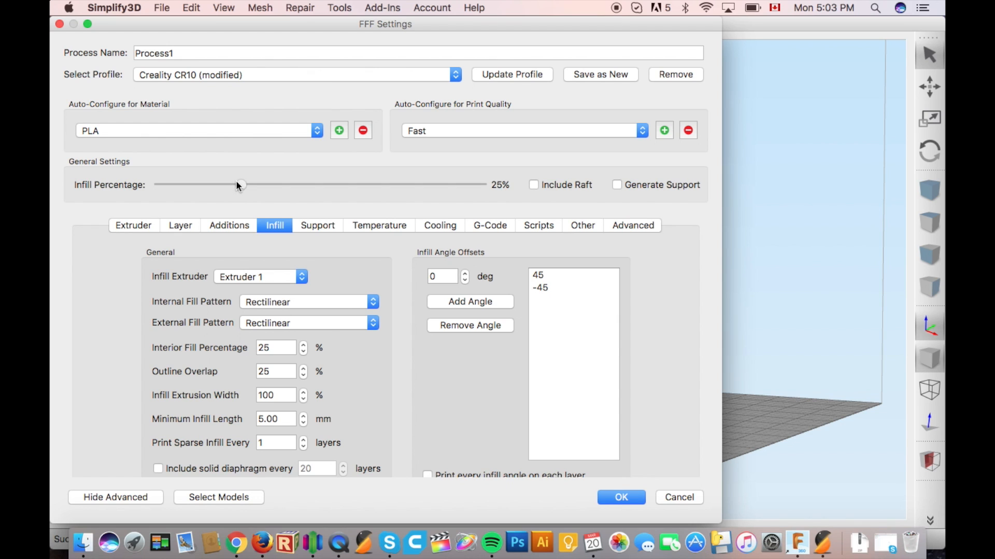
click(317, 225)
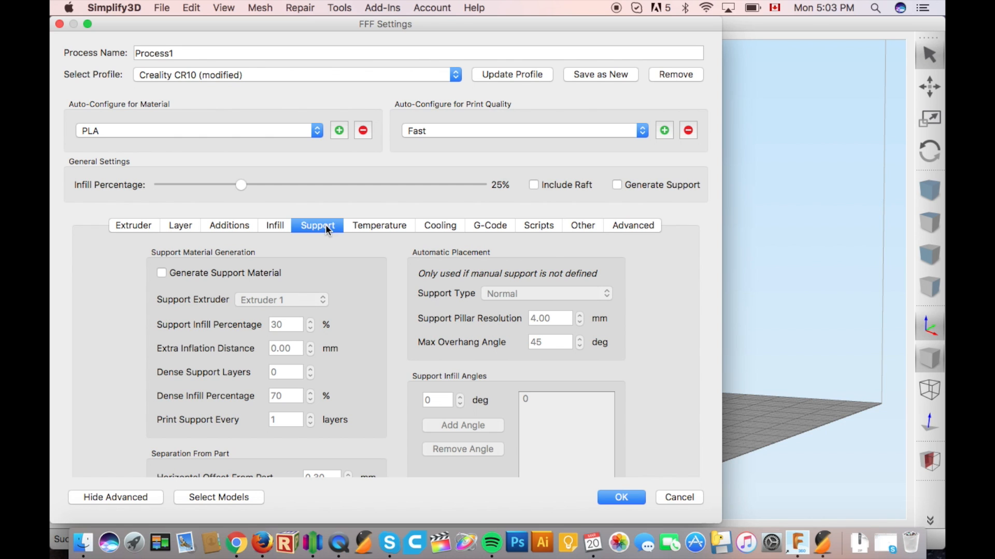
click(379, 226)
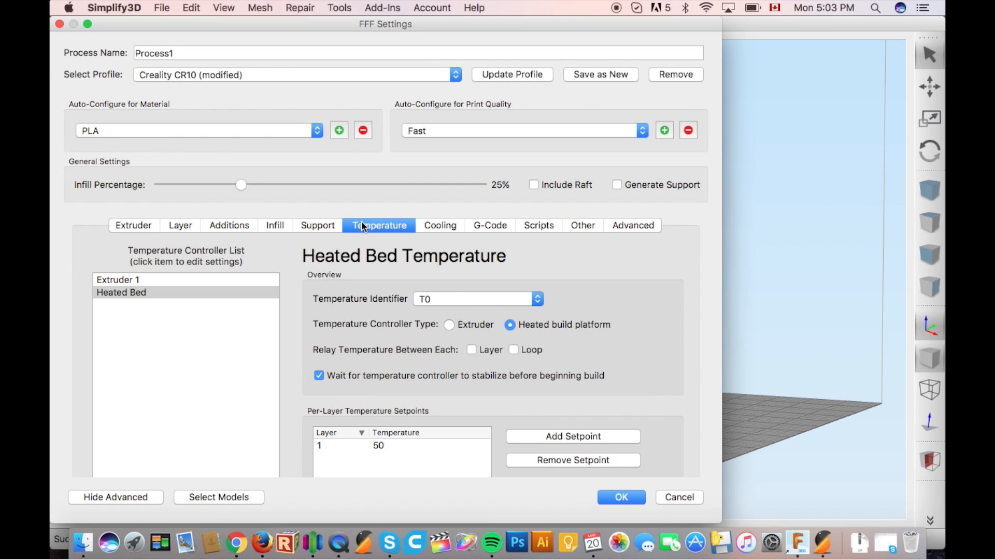
click(119, 279)
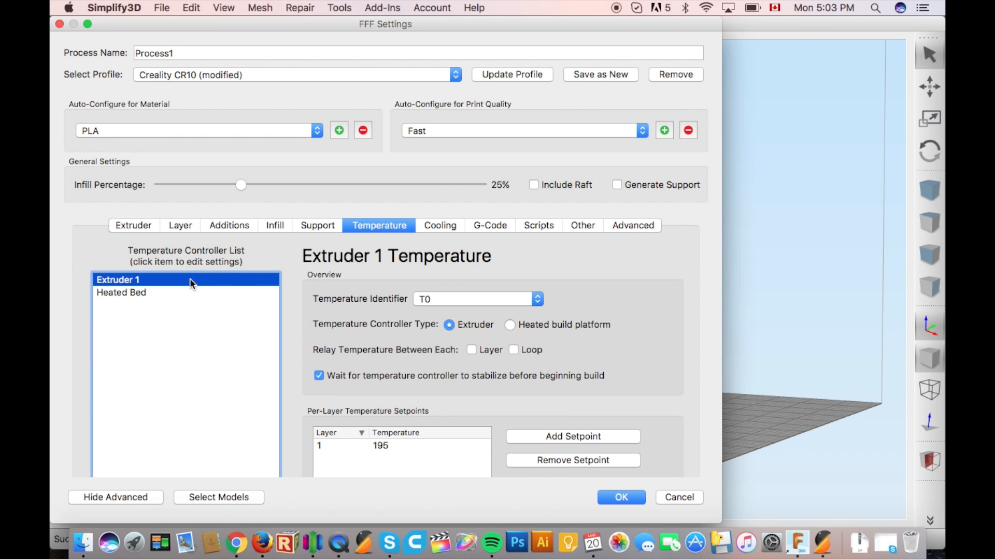
mouse_move(547, 493)
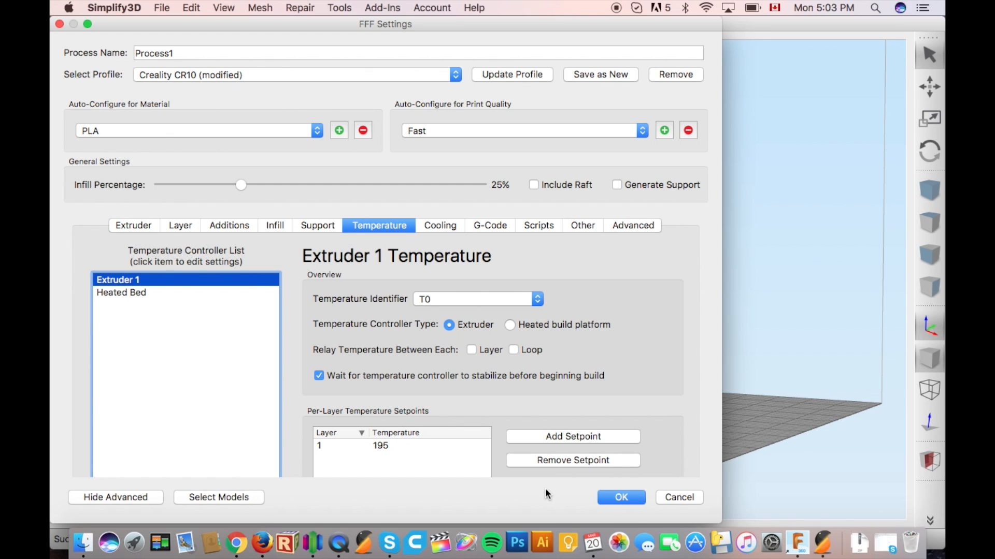
click(621, 497)
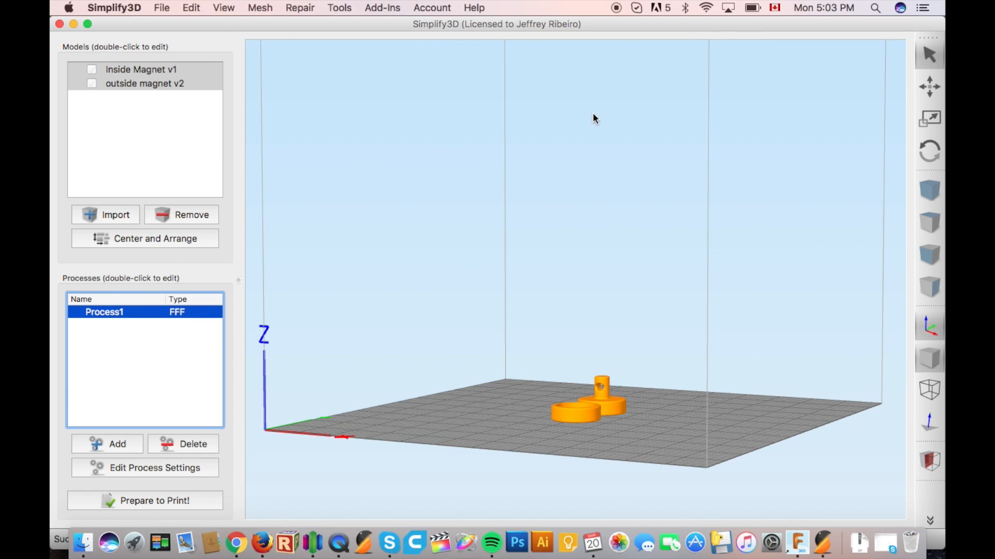
Slice both magnet parts and save the toolpaths as G-code.
click(145, 501)
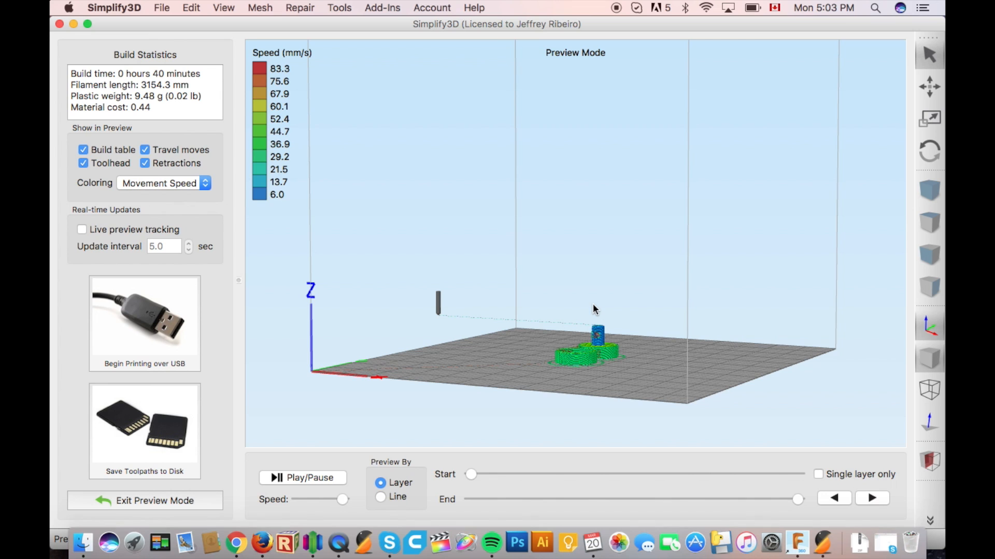
mouse_move(349, 363)
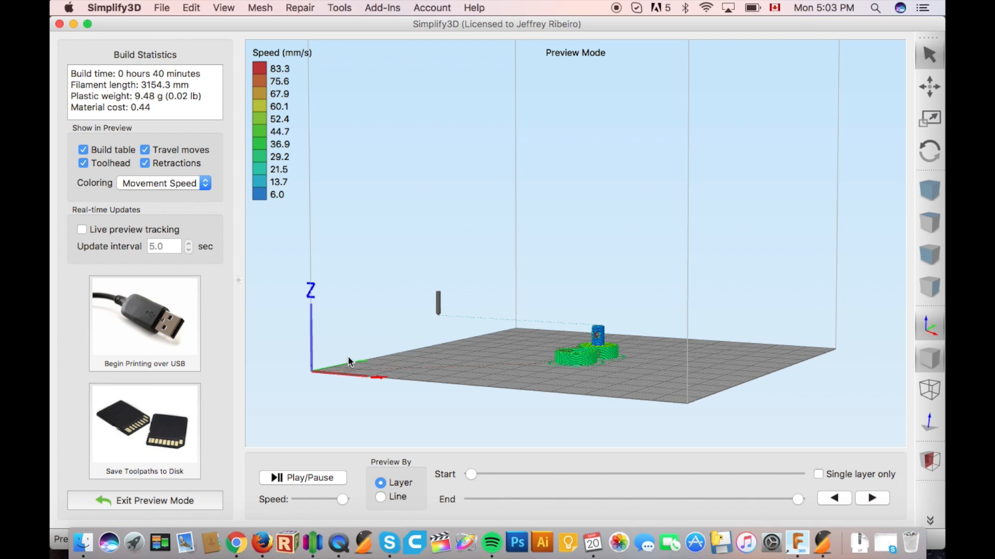
mouse_move(160, 444)
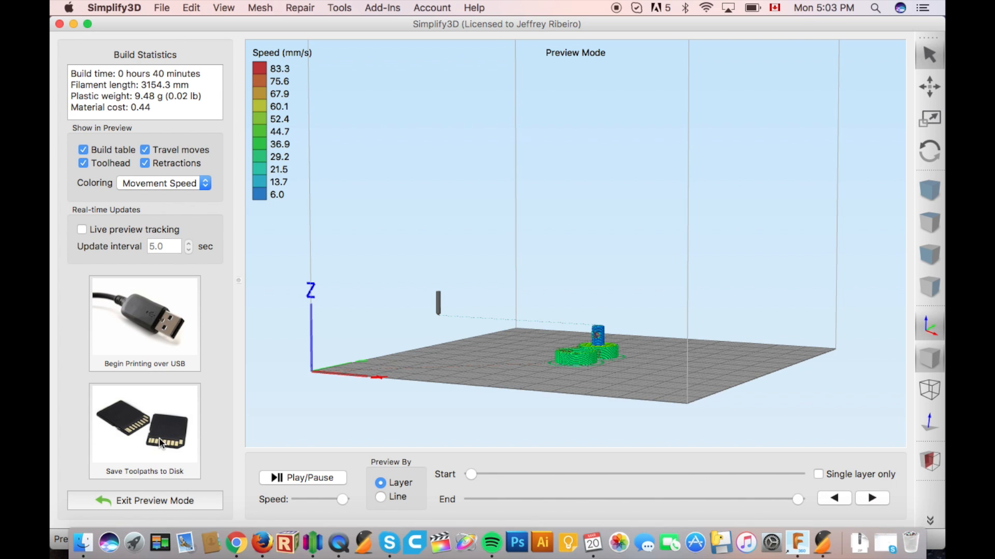
click(156, 431)
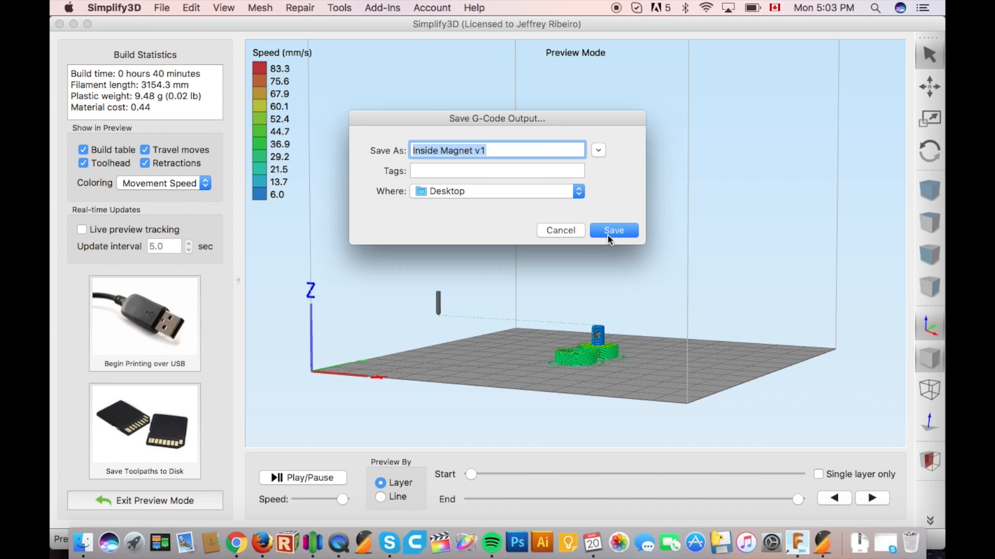